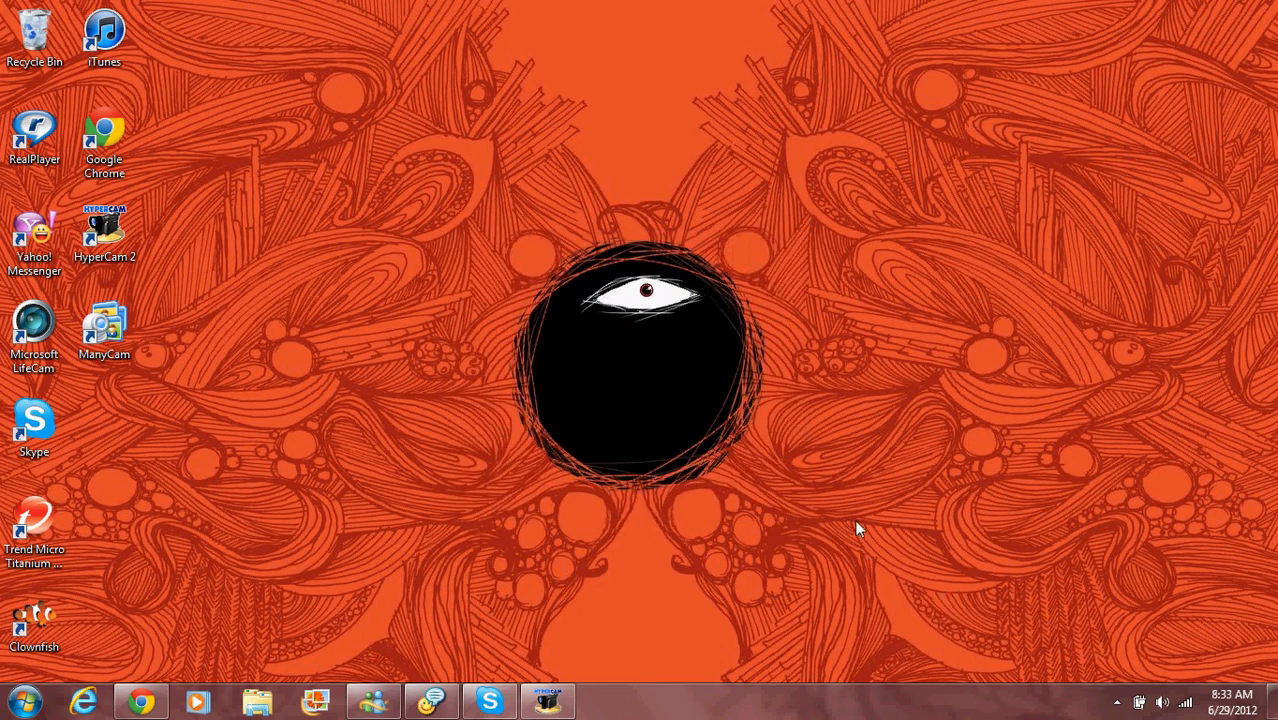
pyautogui.moveTo(280, 670)
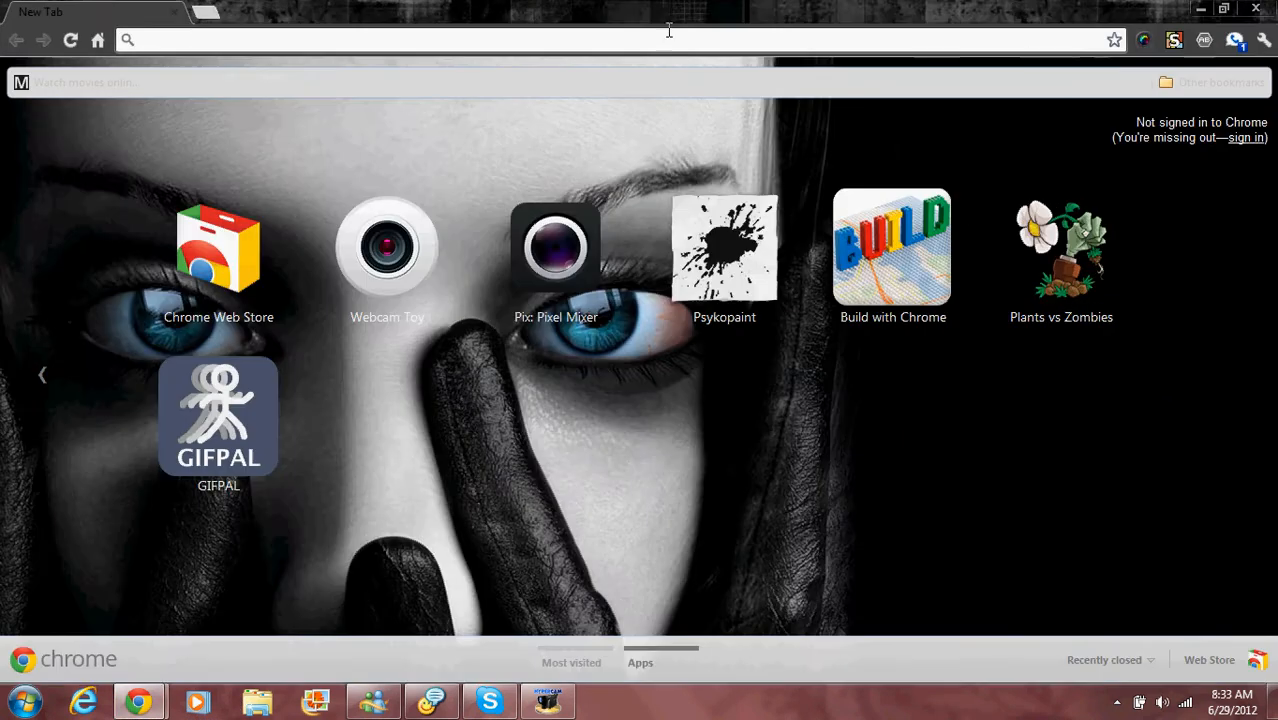
pyautogui.moveTo(556, 250)
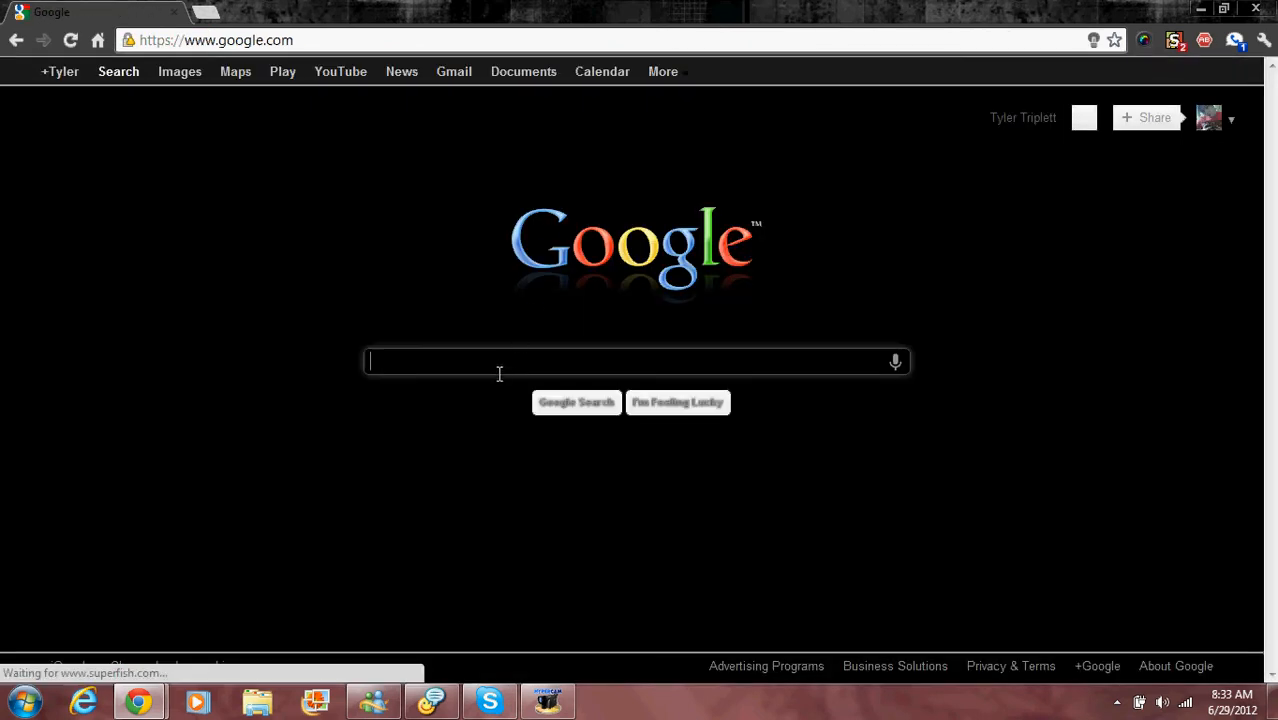
# - Search Google for 'google web store' and follow the Chrome Web Store result
pyautogui.write('google web s')
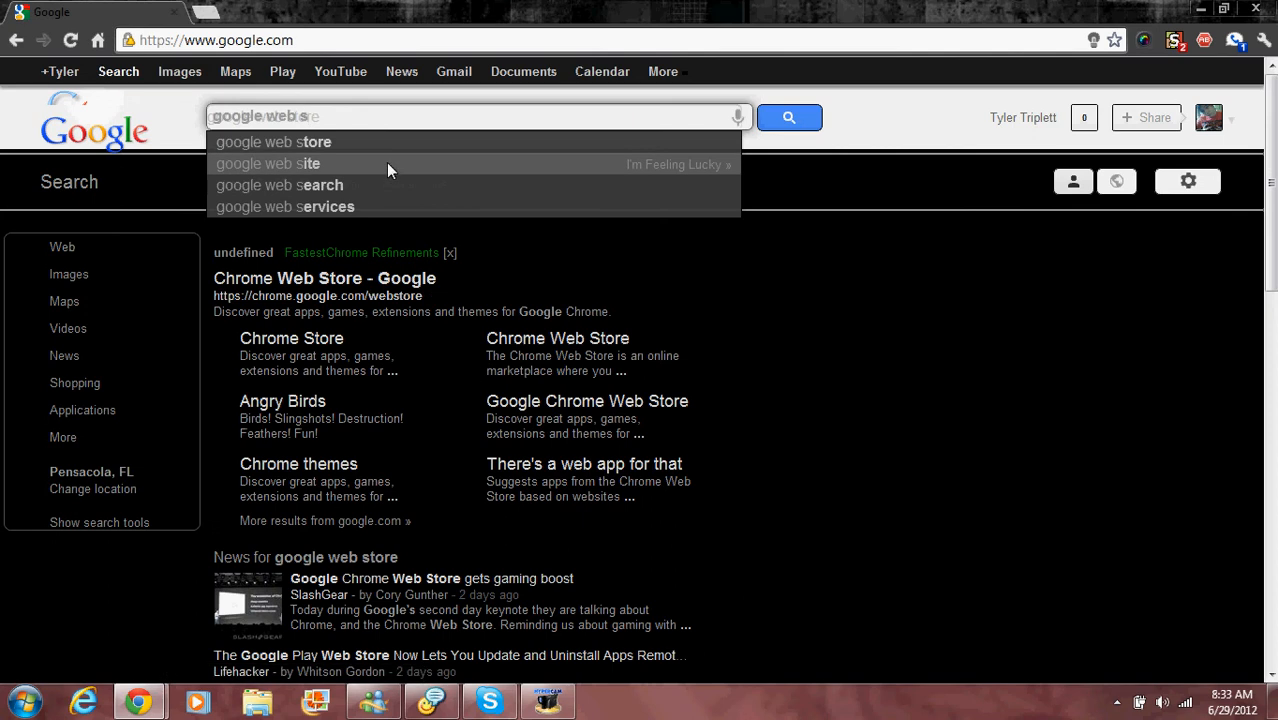
pyautogui.click(324, 278)
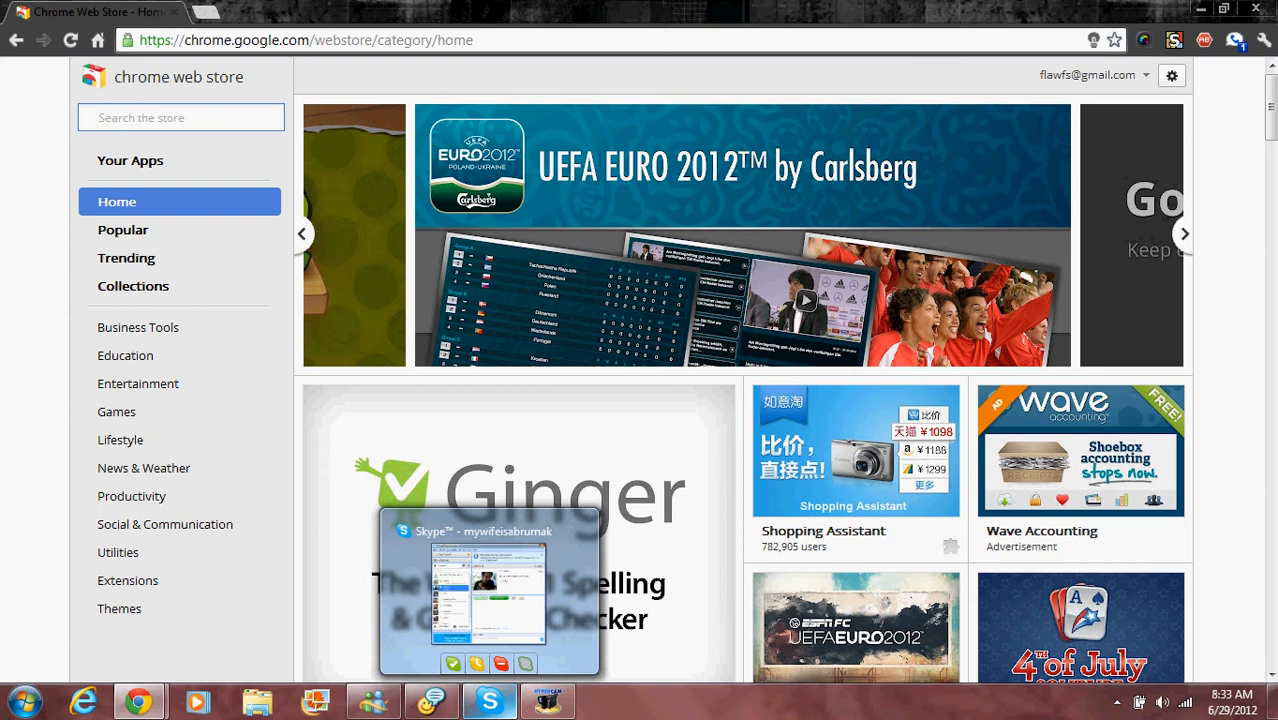
# - Search the store for 'simple ad block', add Simple Adblock to Chrome and view its listing
pyautogui.write('simple ad block')
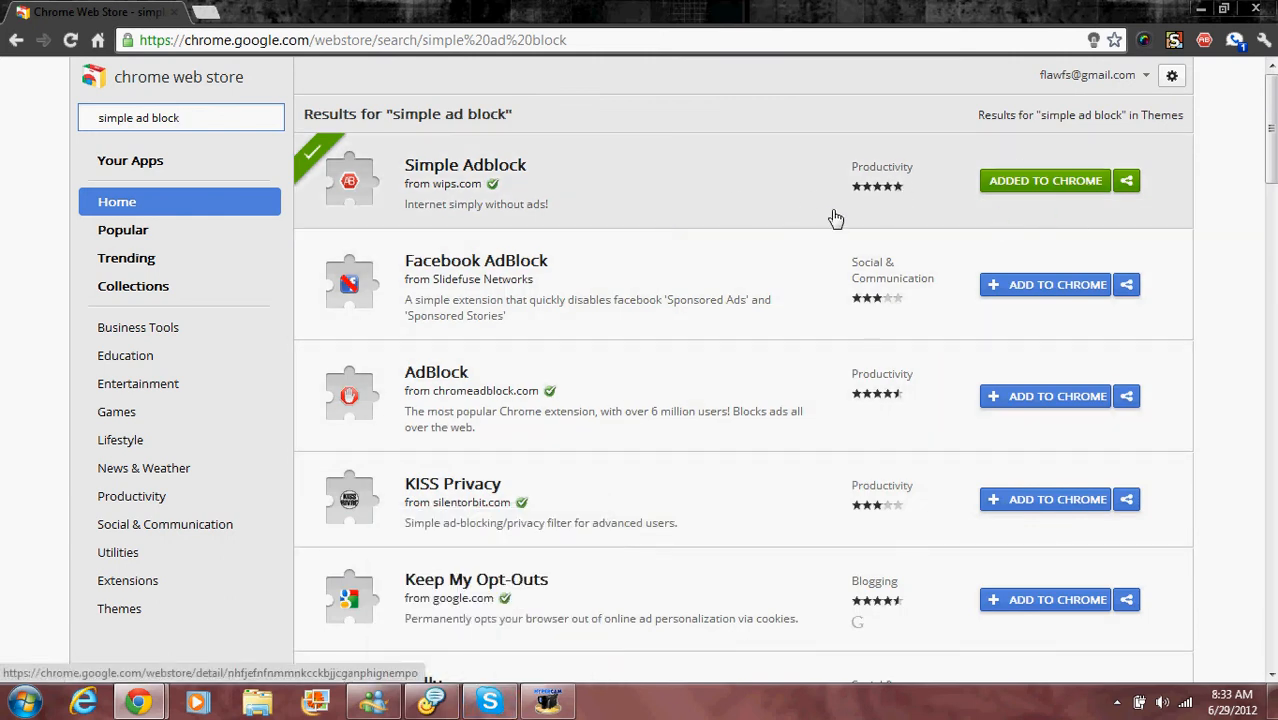
pyautogui.moveTo(570, 442)
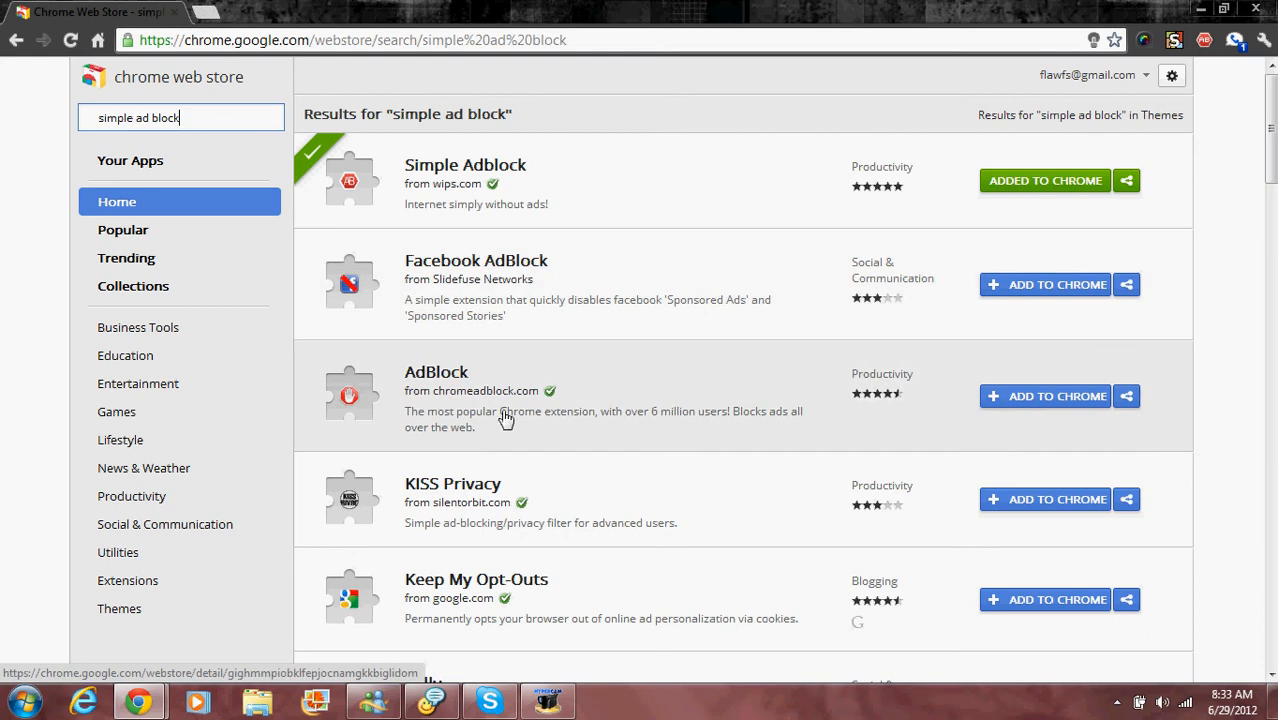
pyautogui.moveTo(588, 446)
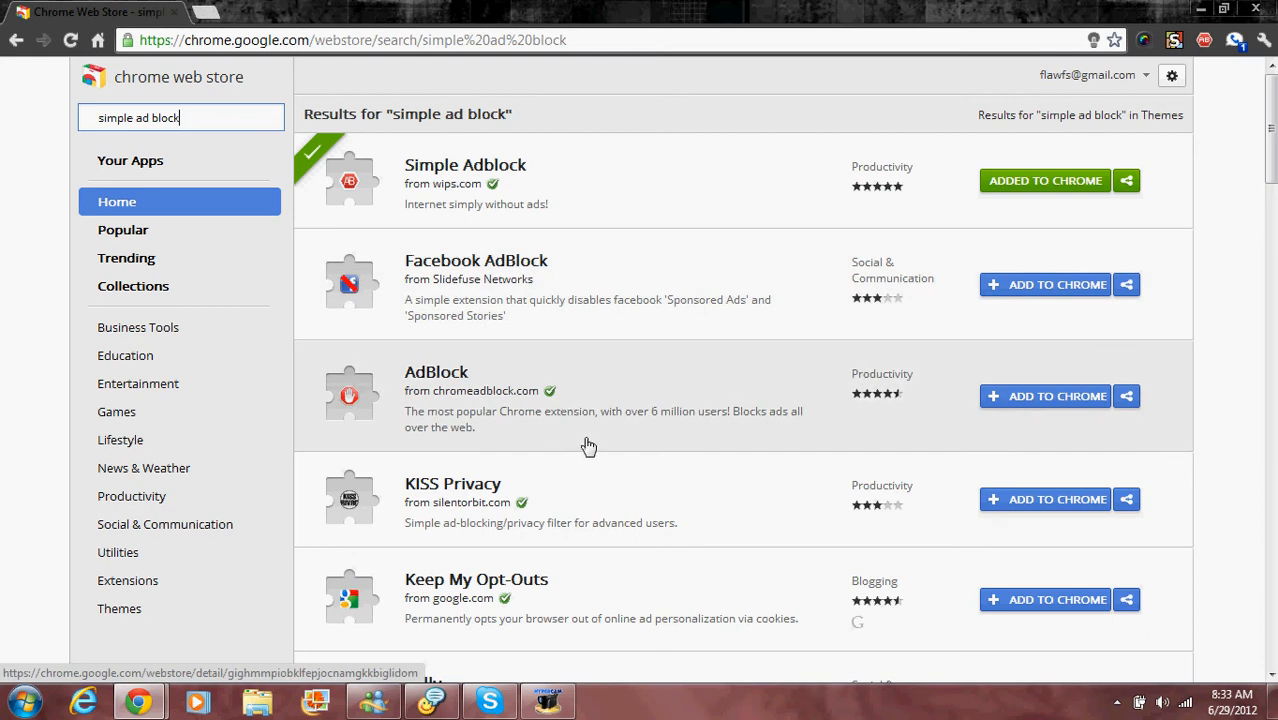
pyautogui.scroll(-3)
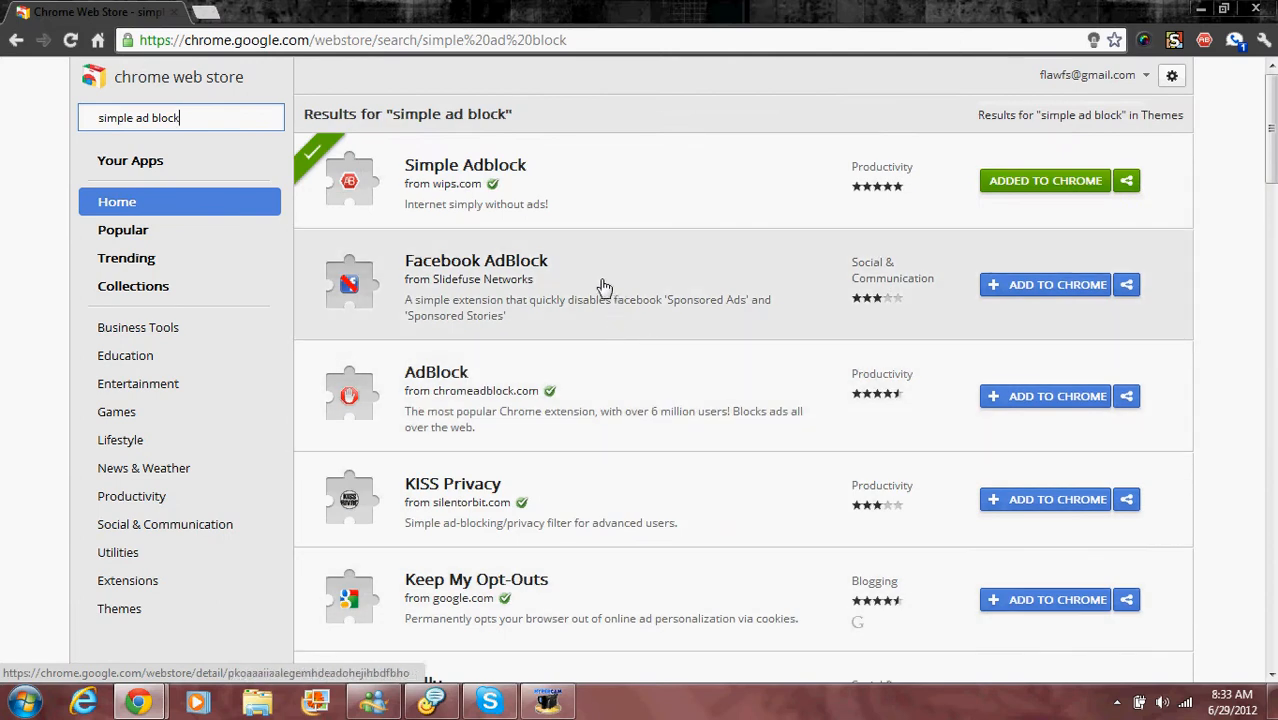
pyautogui.click(464, 164)
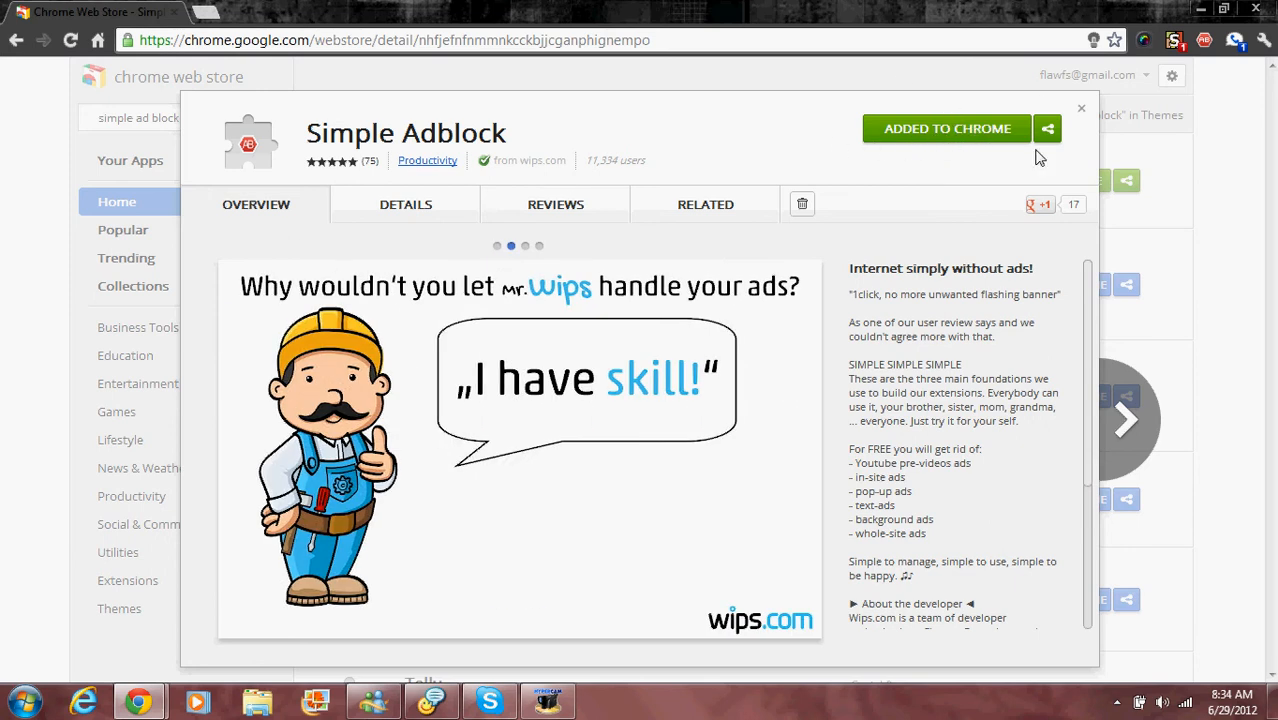
pyautogui.moveTo(948, 130)
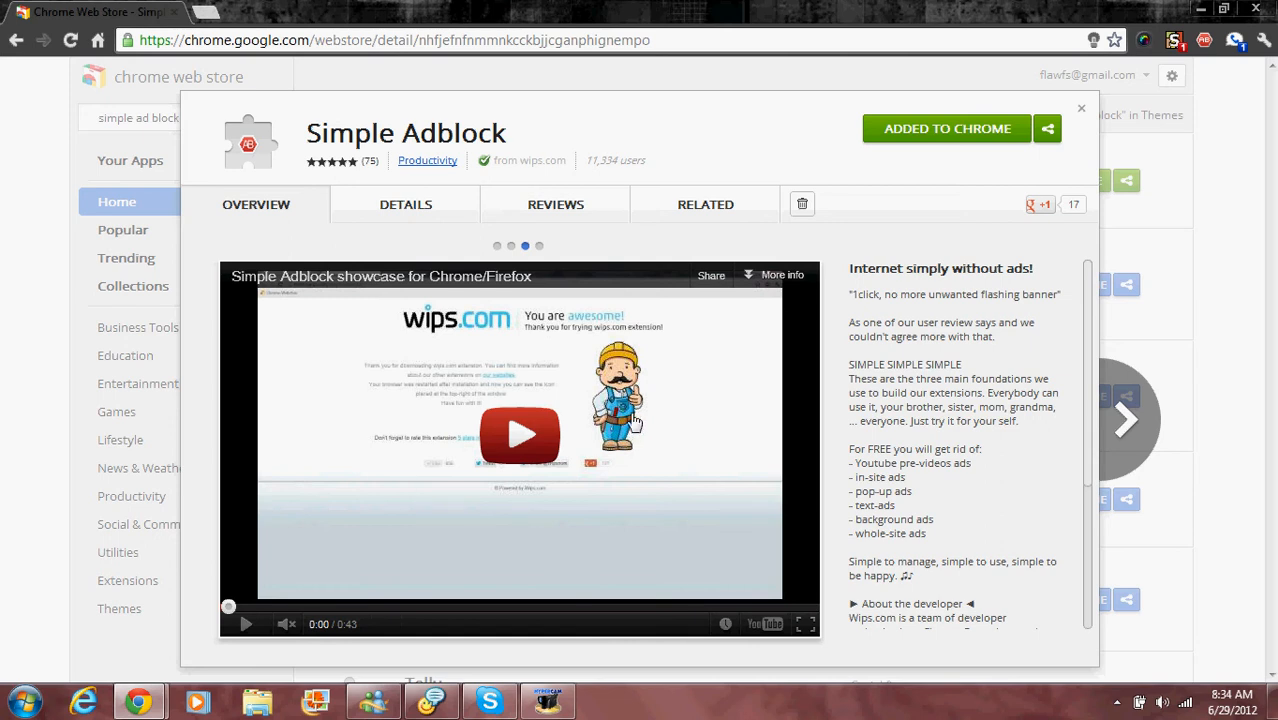
pyautogui.moveTo(888, 322)
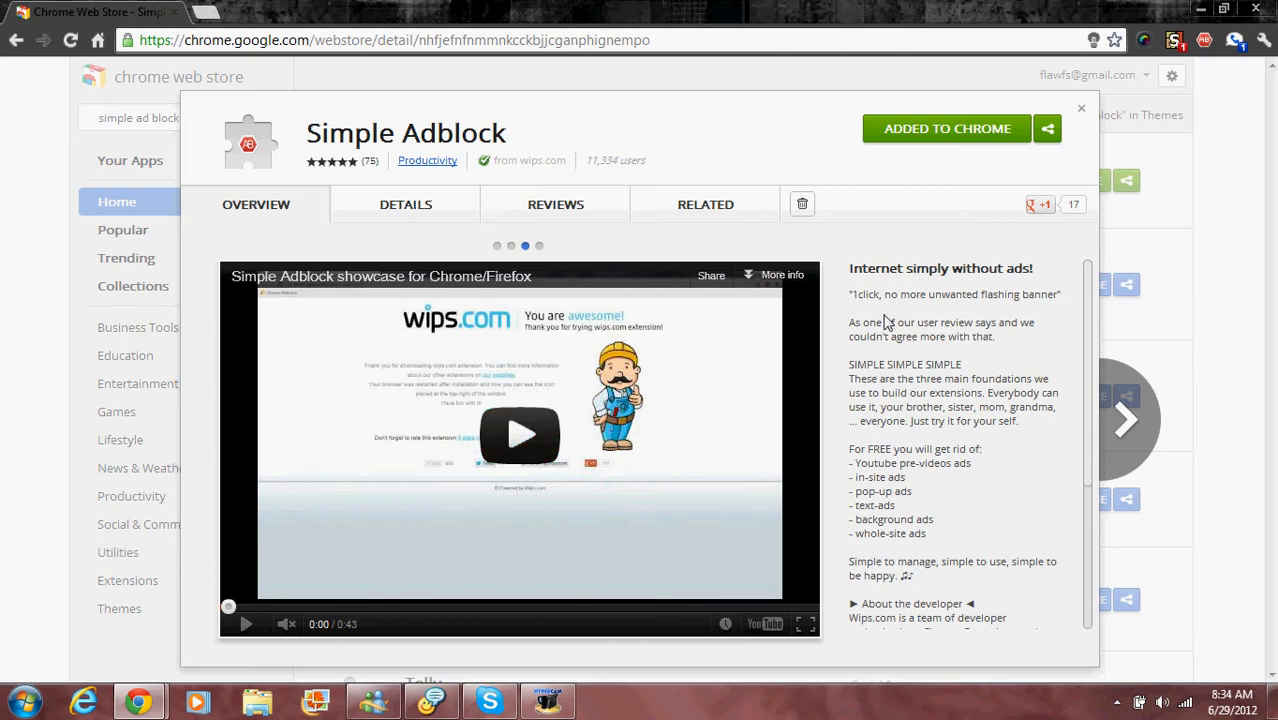
pyautogui.moveTo(968, 196)
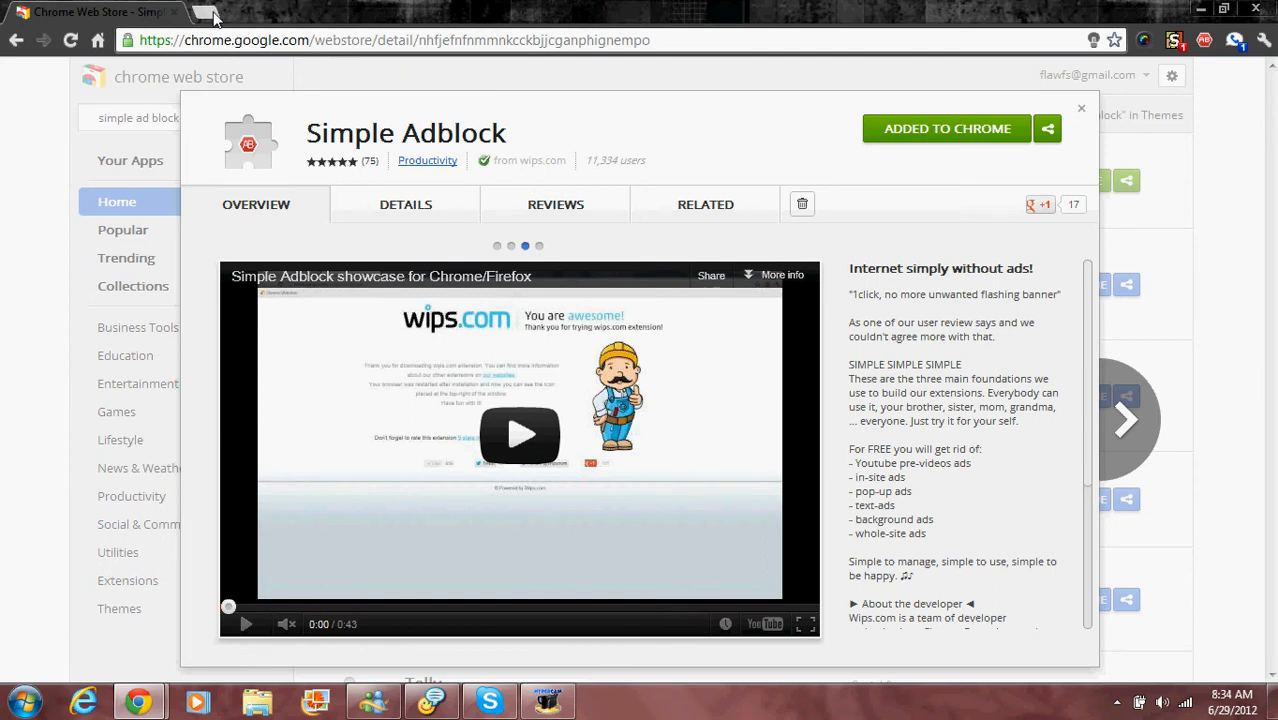
# - Start a fresh browser tab after reviewing the Simple Adblock showcase video
pyautogui.click(210, 18)
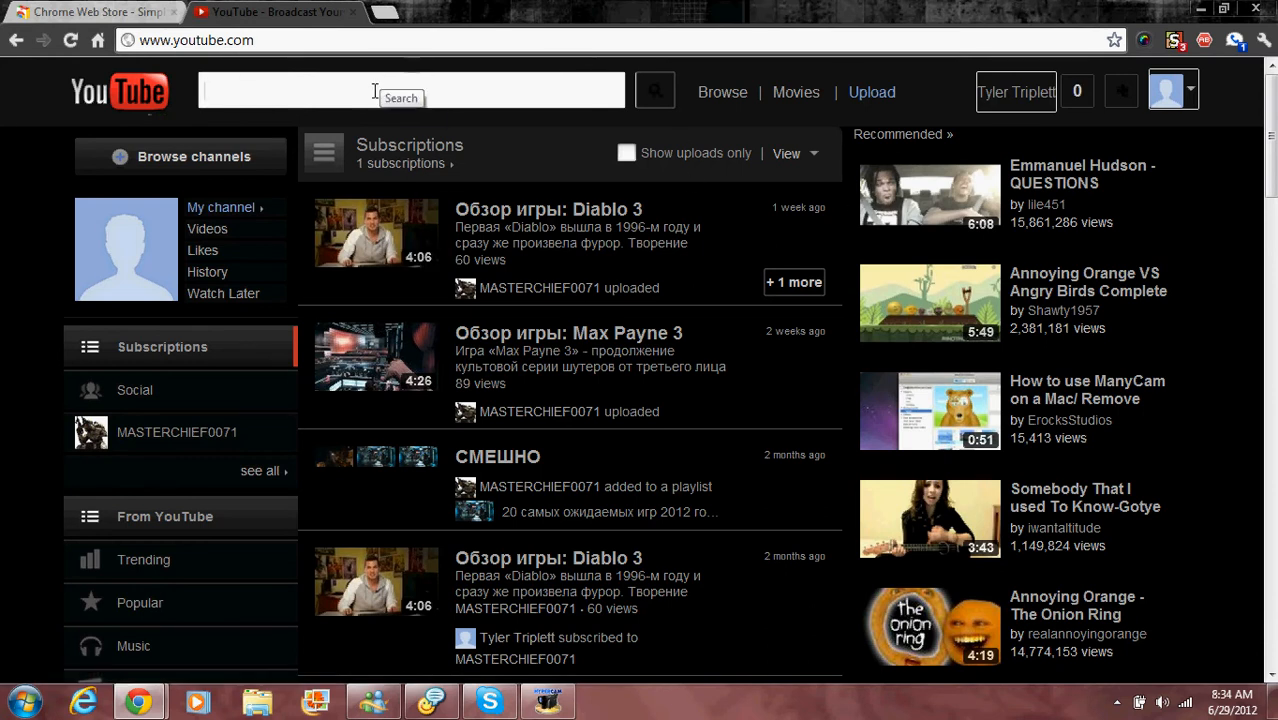
# - Search YouTube for 'coco rosie lemonade' and start the CocoRosie - Lemonade official video
pyautogui.write('co')
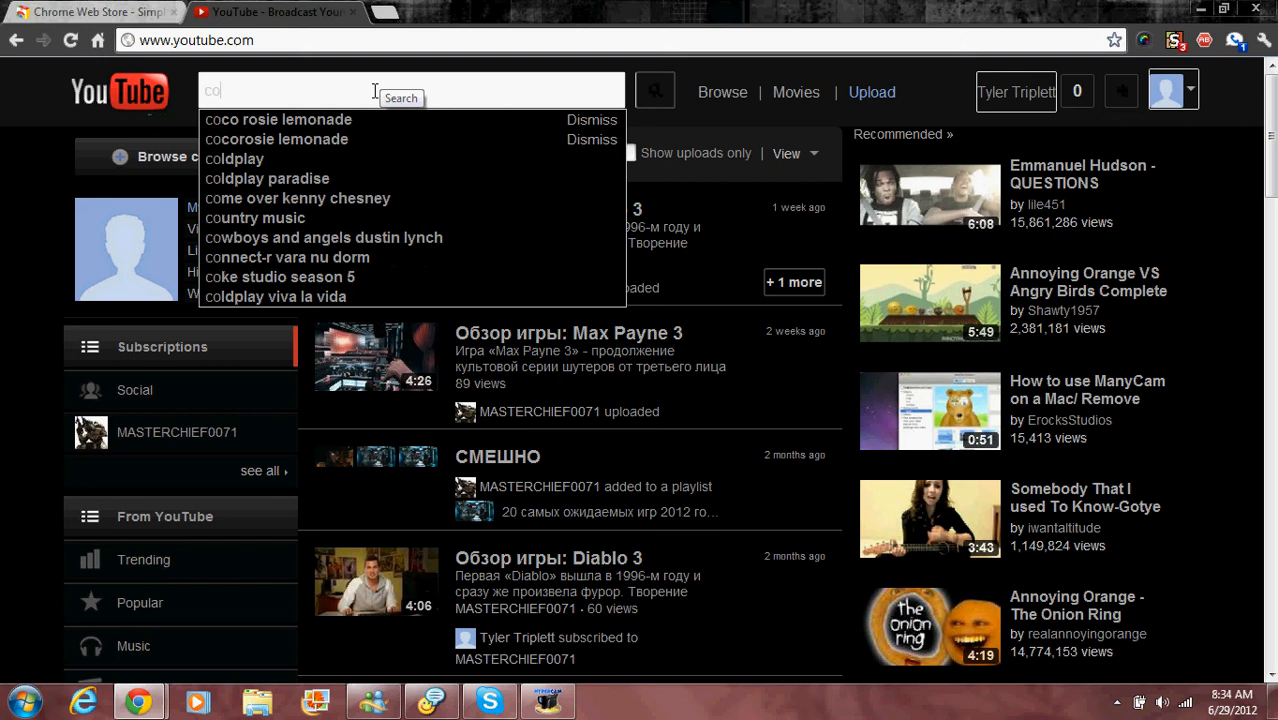
pyautogui.click(278, 120)
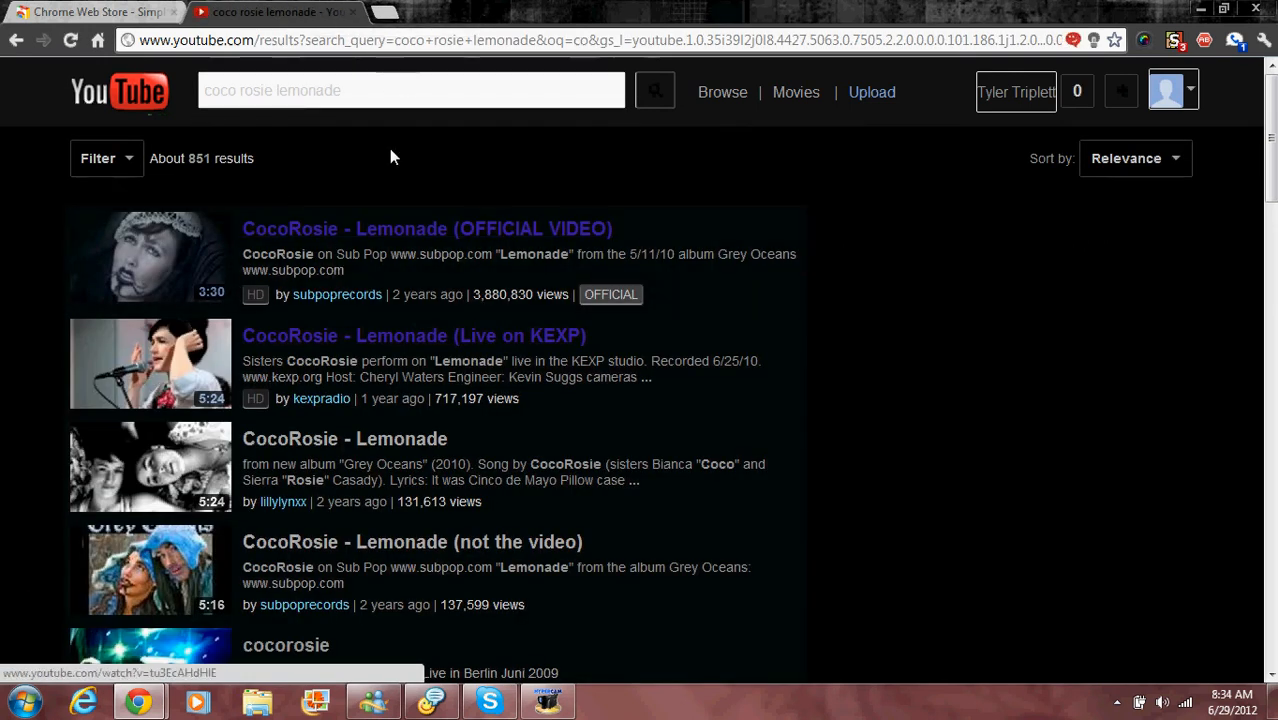
pyautogui.moveTo(392, 248)
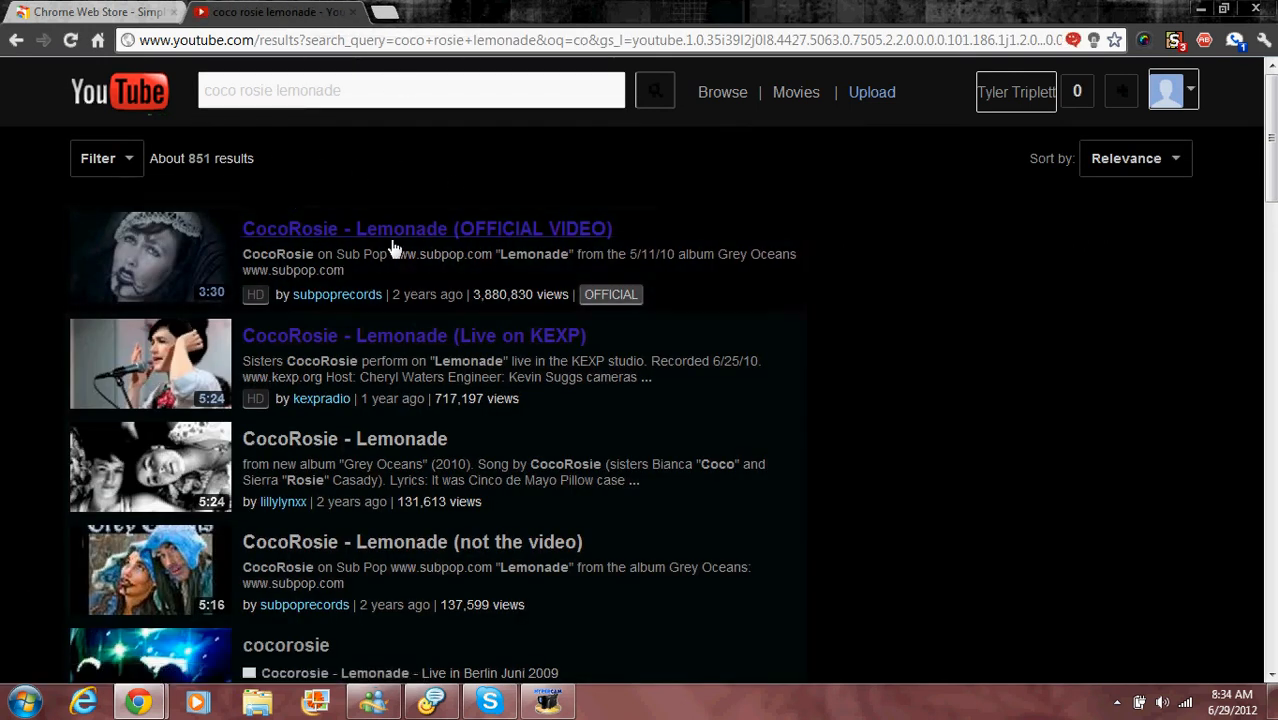
pyautogui.moveTo(348, 232)
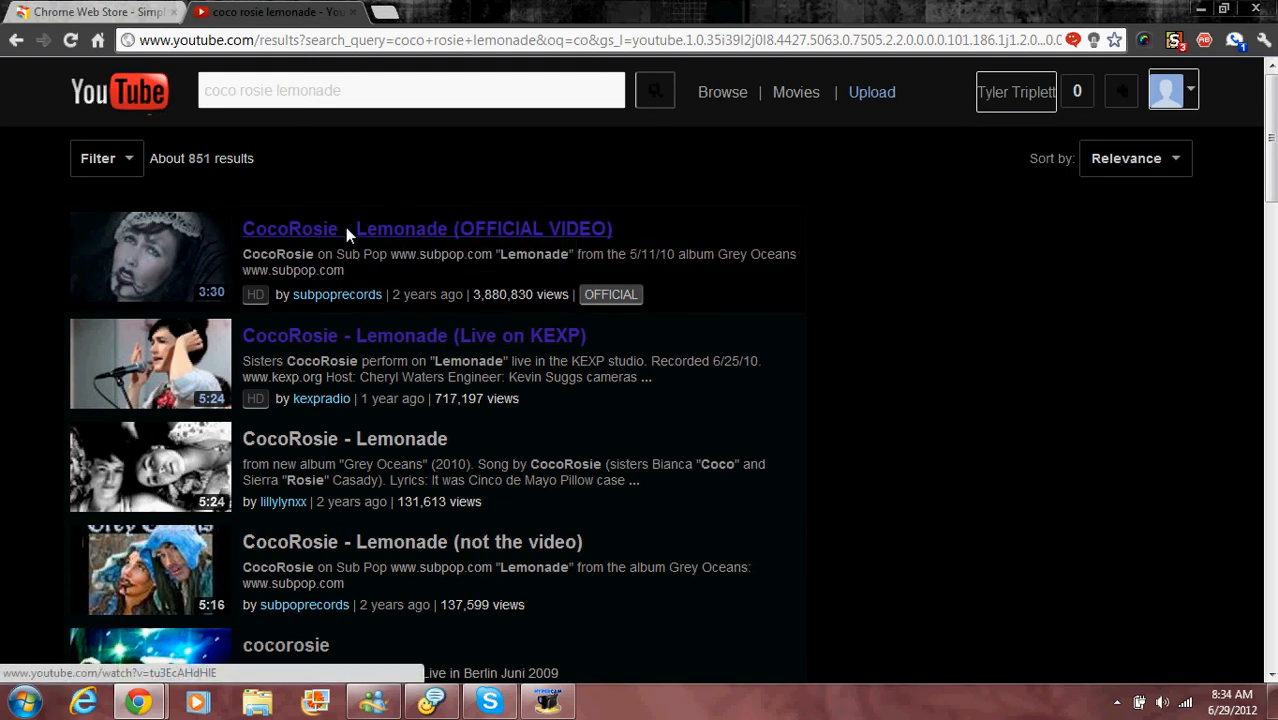
pyautogui.click(426, 228)
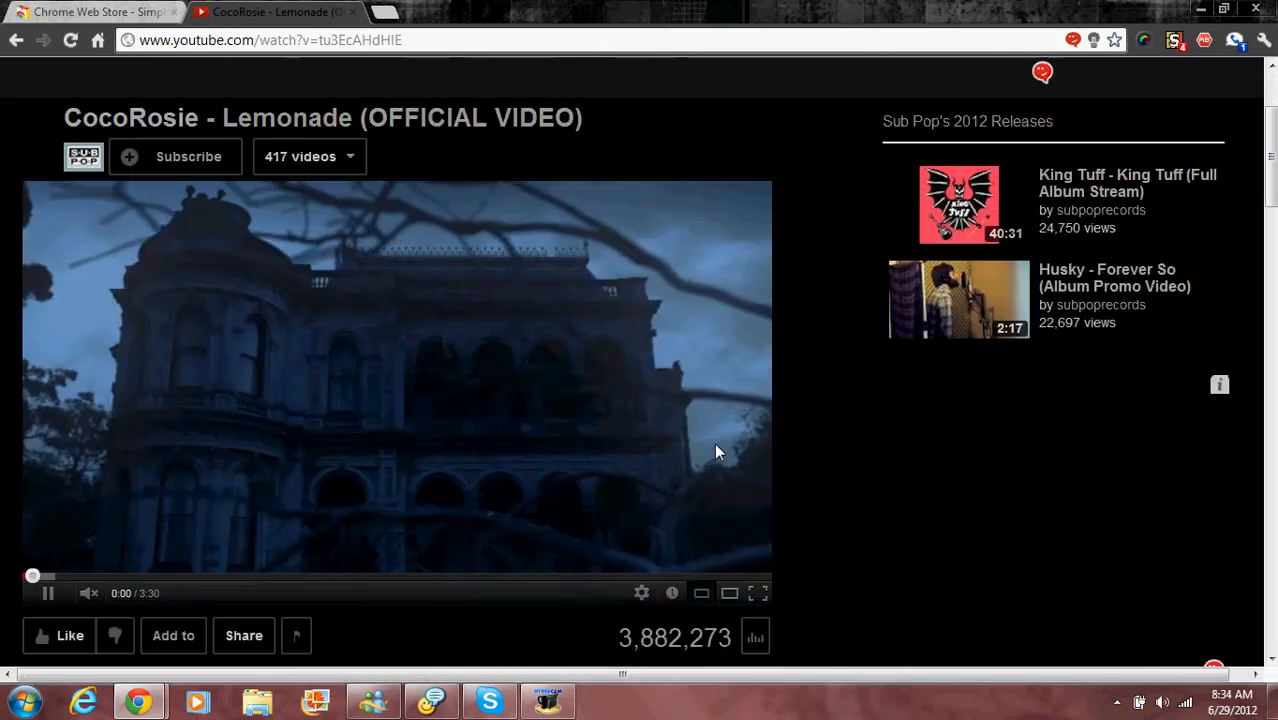
# - Play the suggested Retribution Gospel Choir video, then Jaill - TRAPS, with no ads first
pyautogui.scroll(-3)
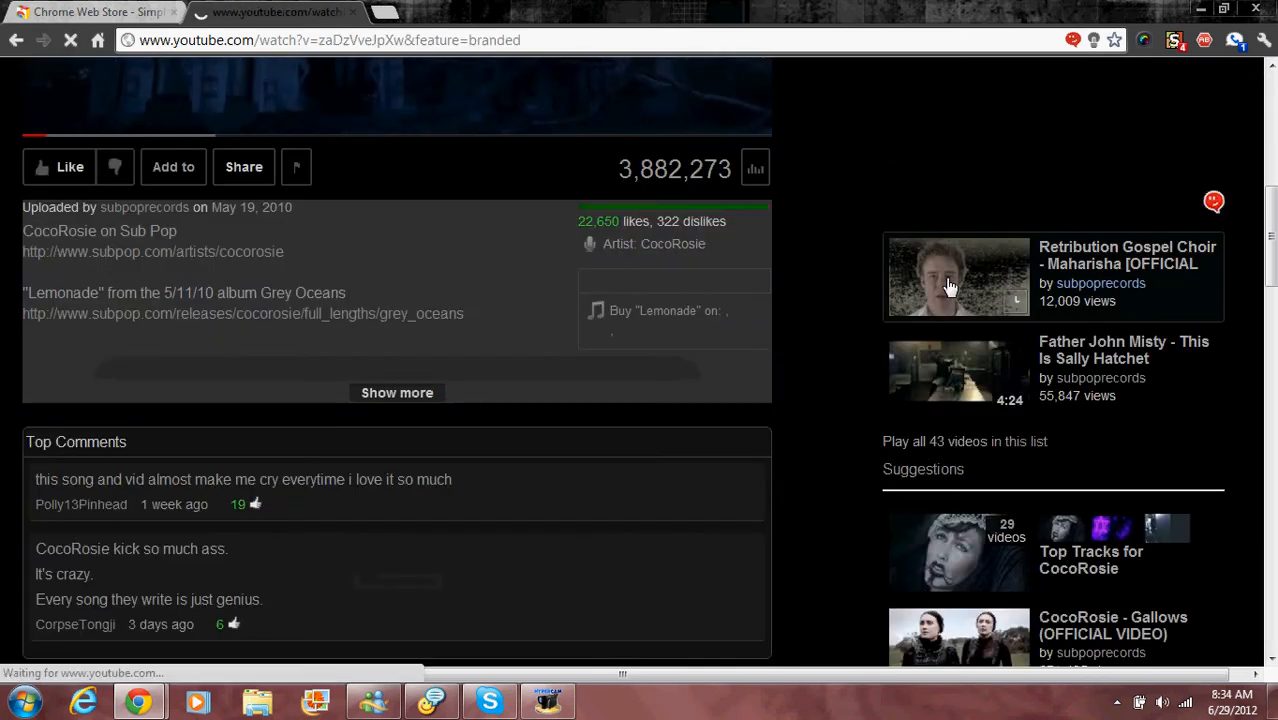
pyautogui.click(958, 276)
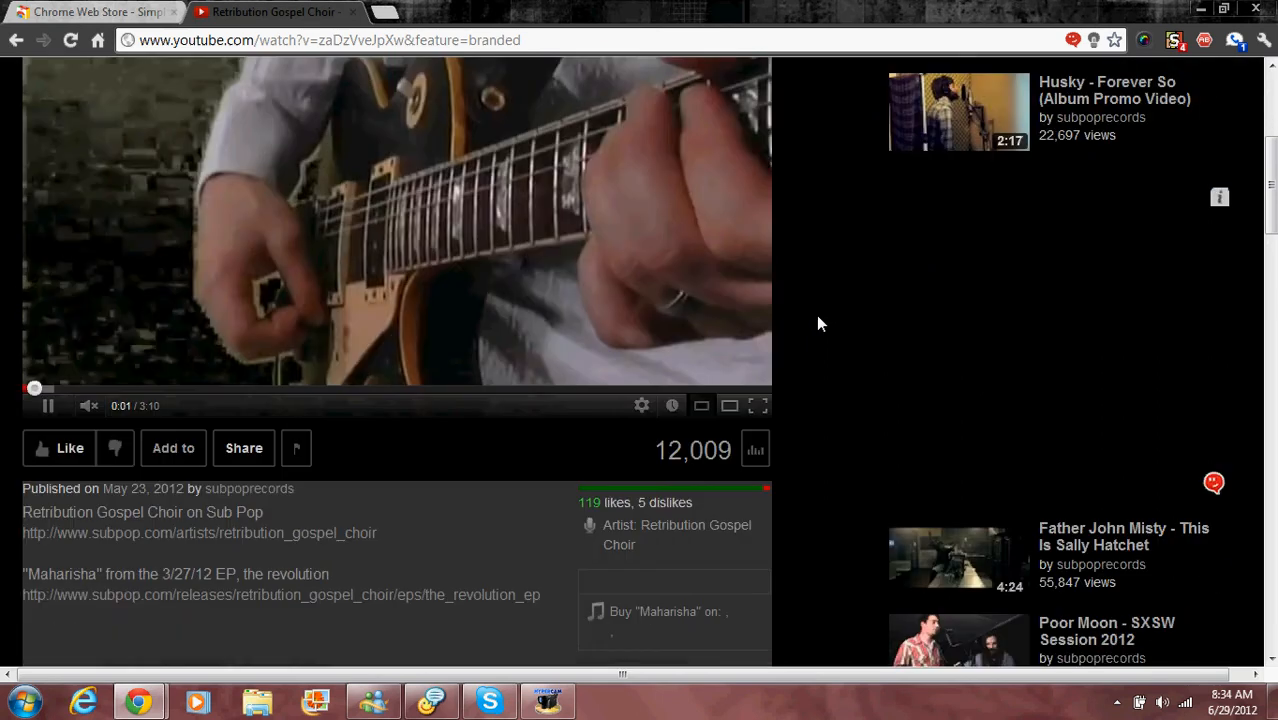
pyautogui.scroll(-3)
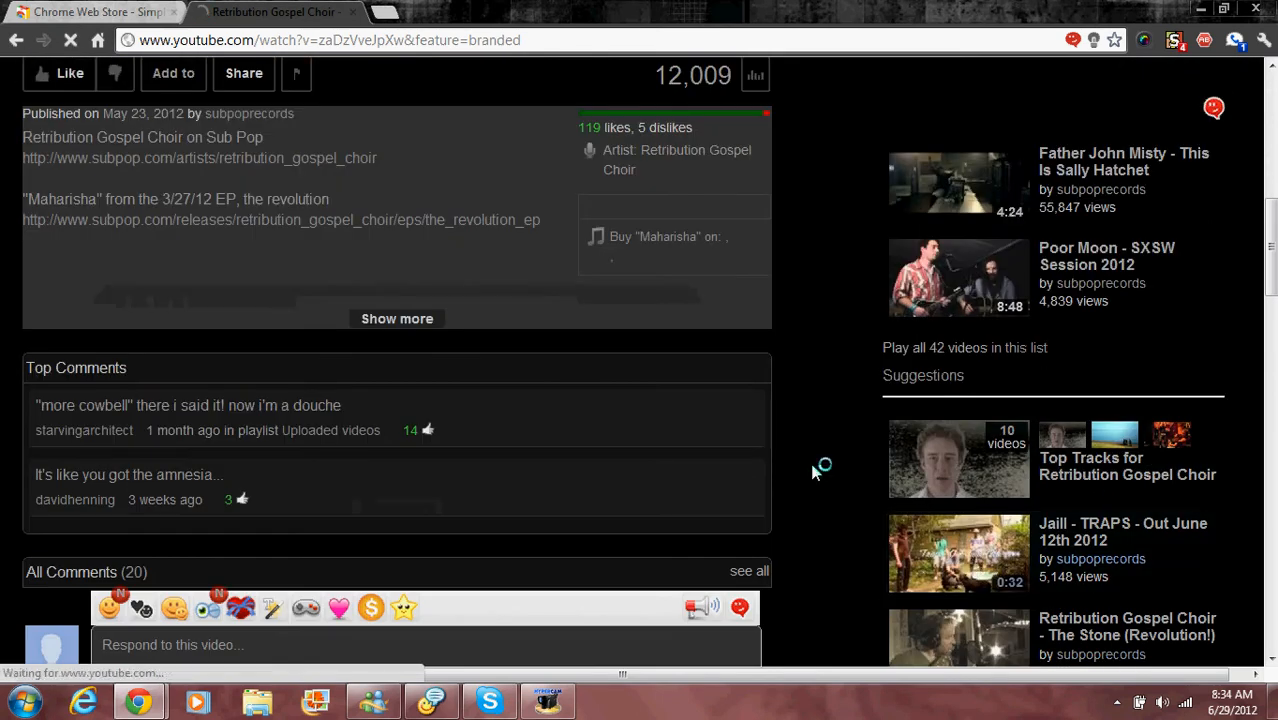
pyautogui.click(958, 552)
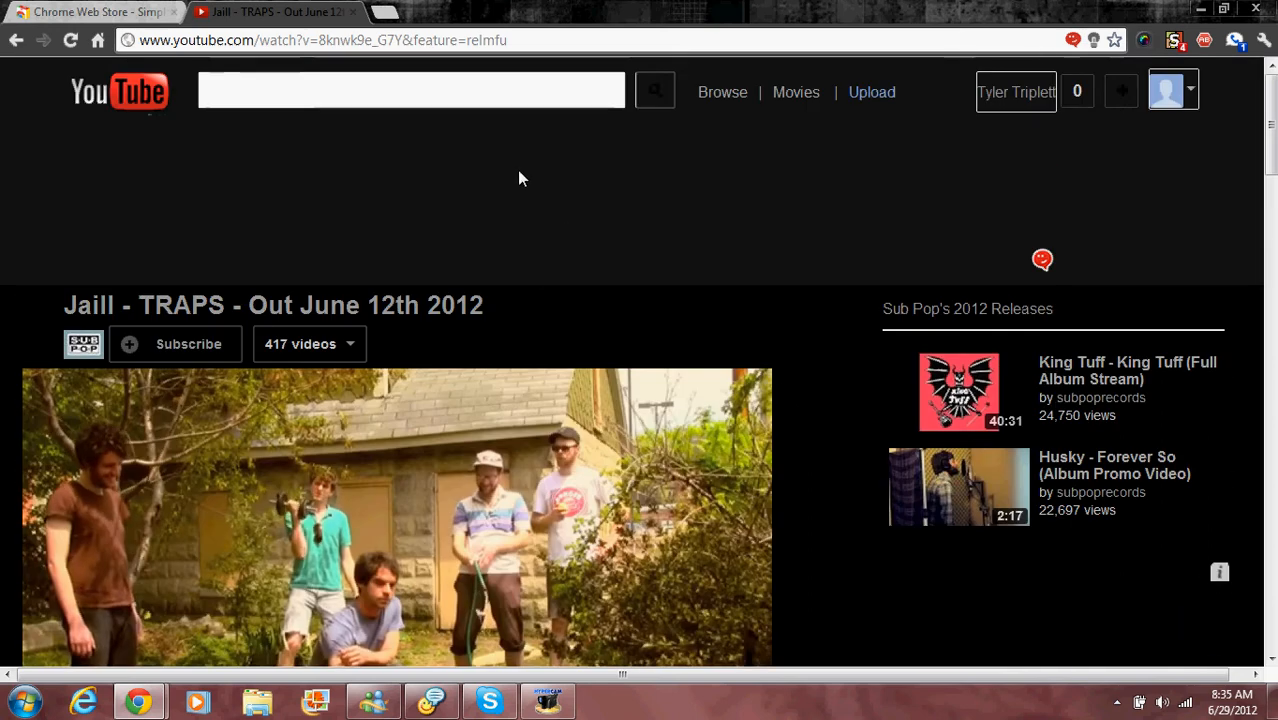
pyautogui.click(320, 40)
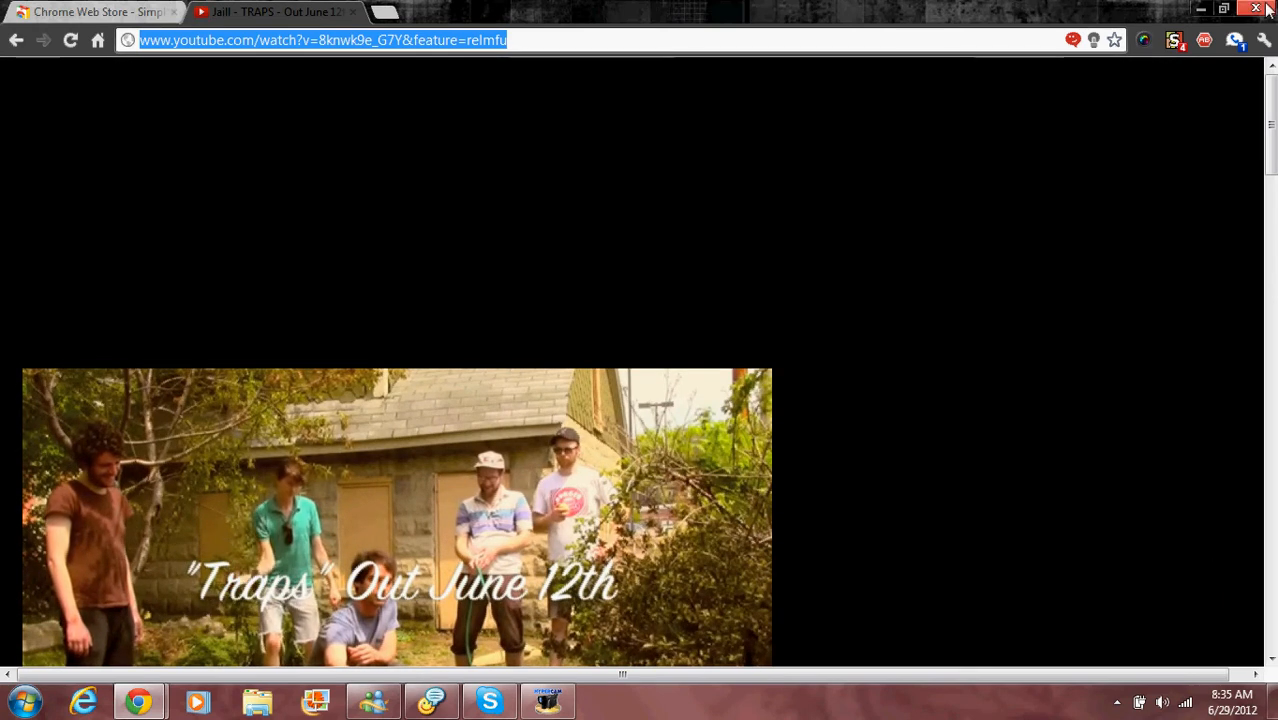
# - Minimize the browser to return to the Windows desktop
pyautogui.click(1256, 8)
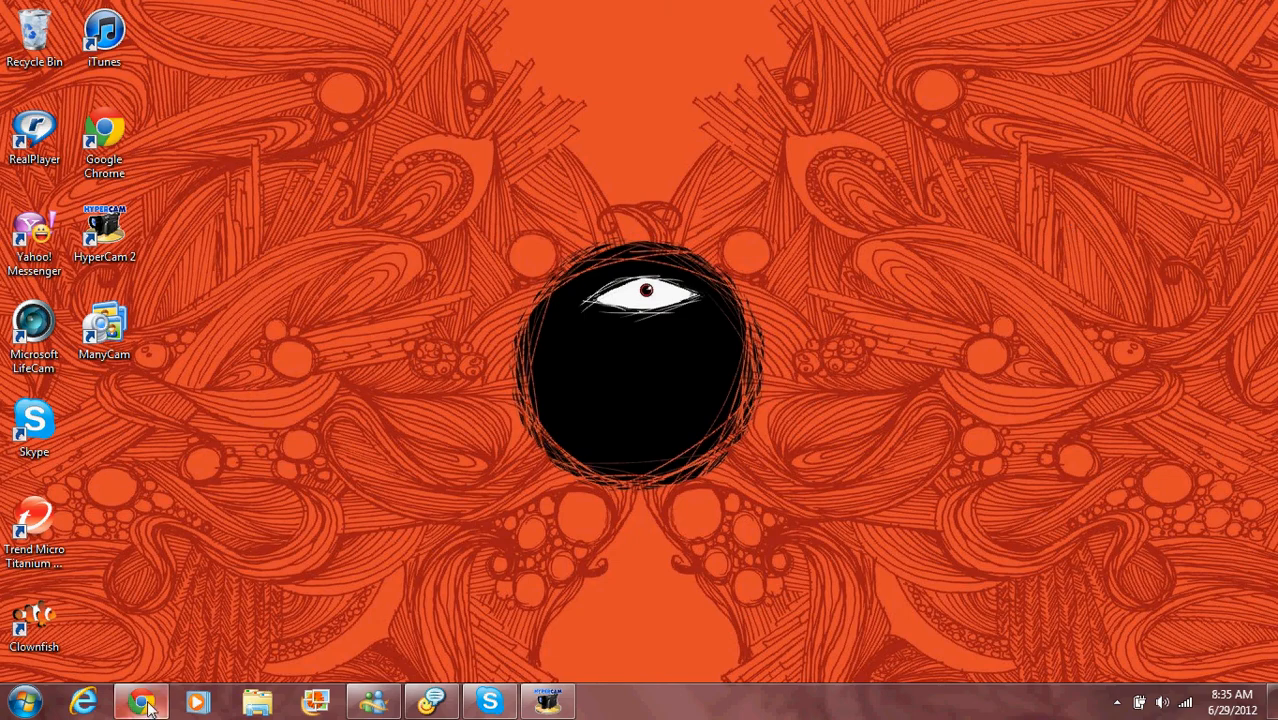
# - Restore Chrome from the taskbar and go to the Chrome Web Store home page
pyautogui.click(140, 700)
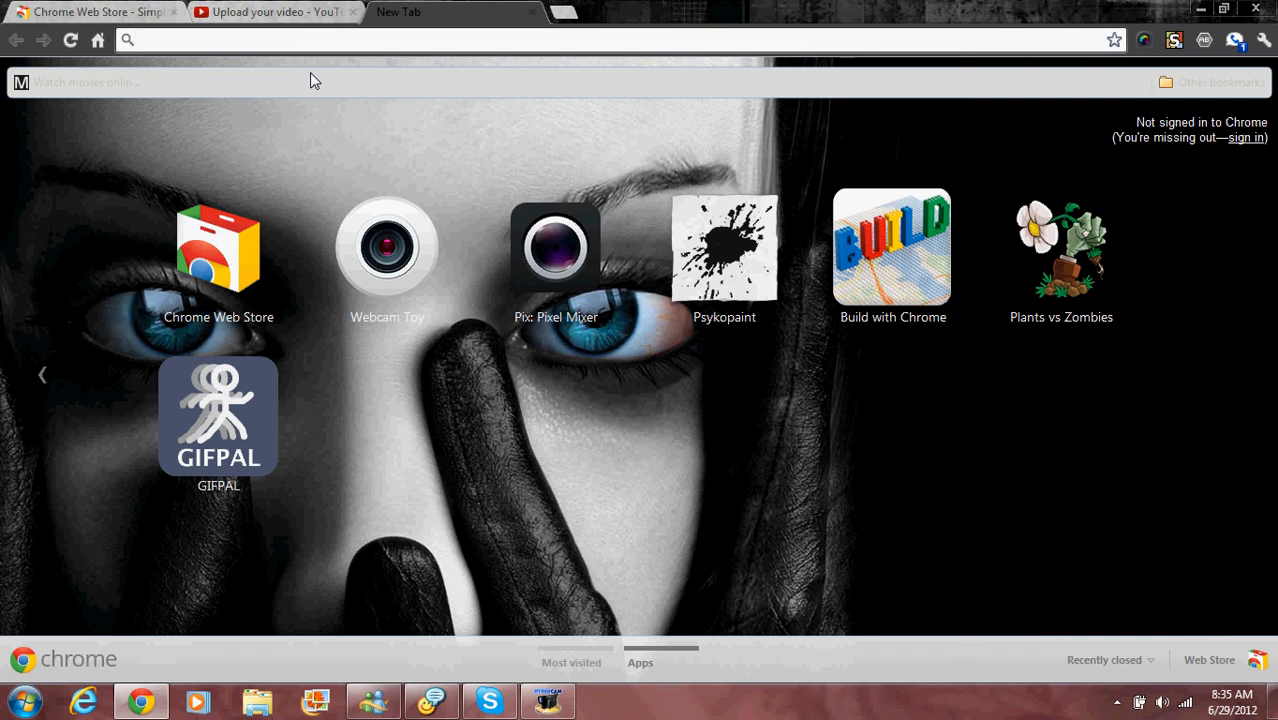
pyautogui.click(218, 248)
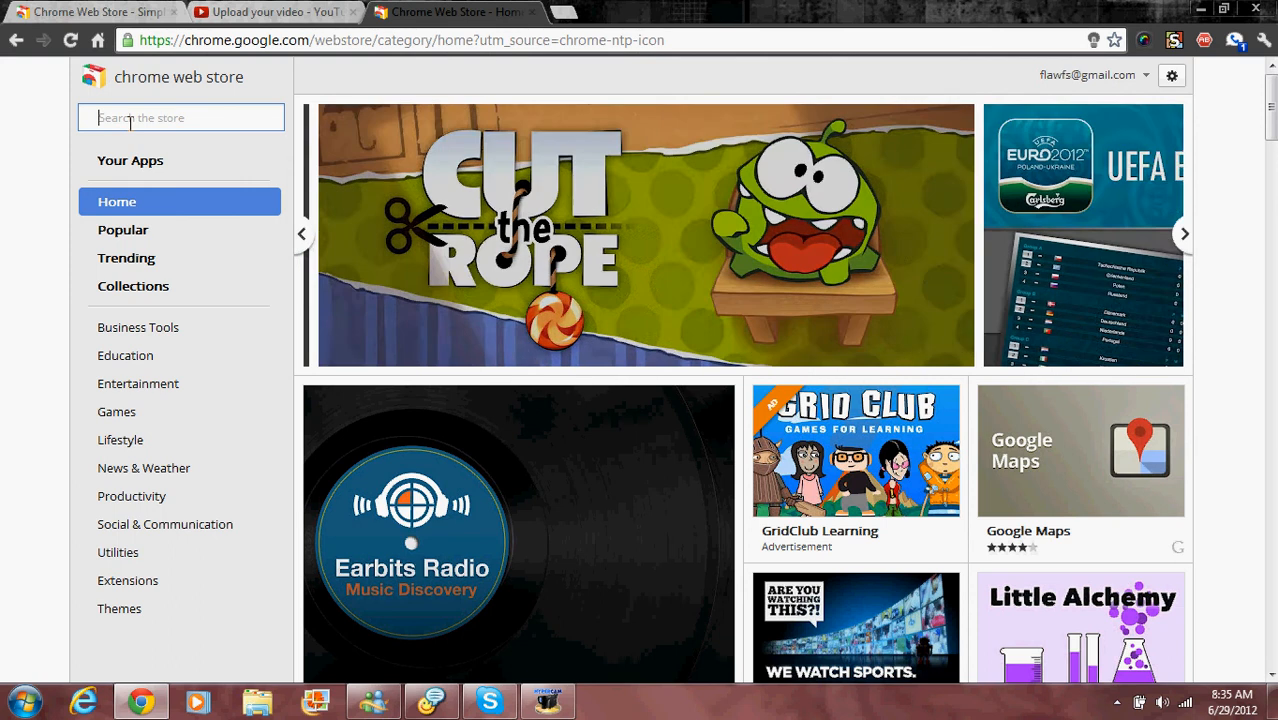
# - Search the store again for 'simple ad block' and reopen Simple Adblock's detail page
pyautogui.write('a')
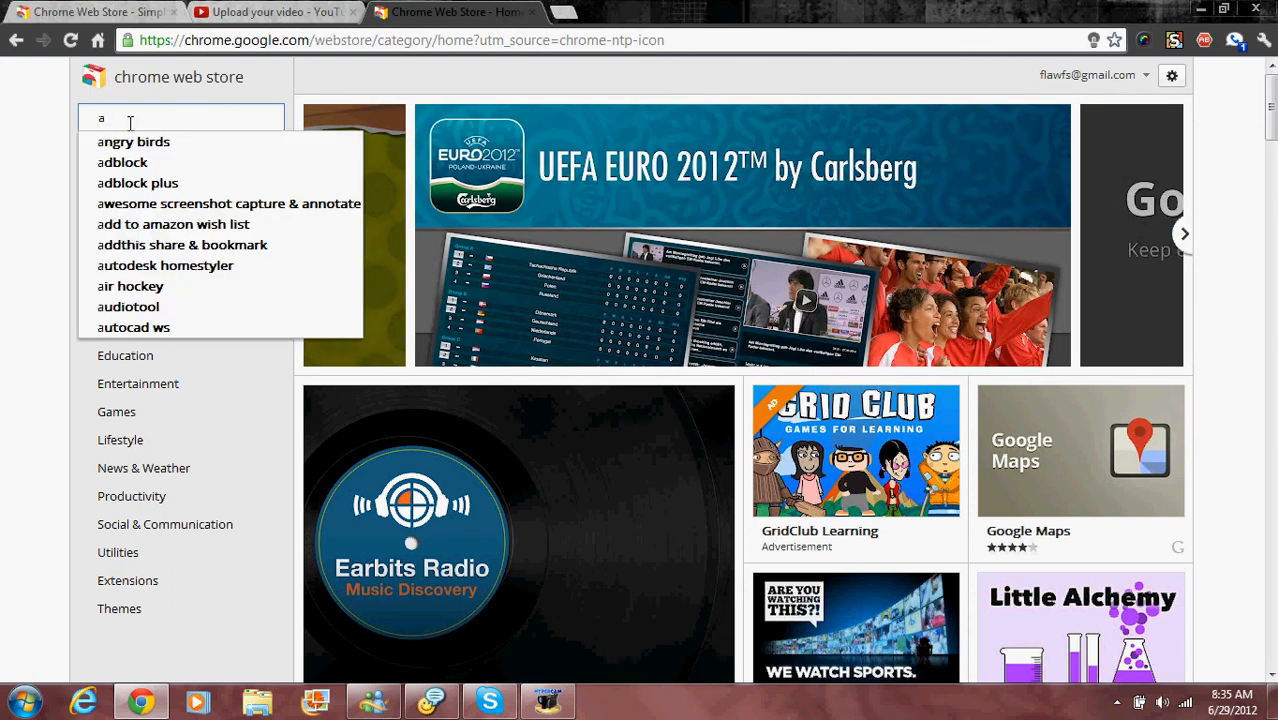
pyautogui.write('simple ad block')
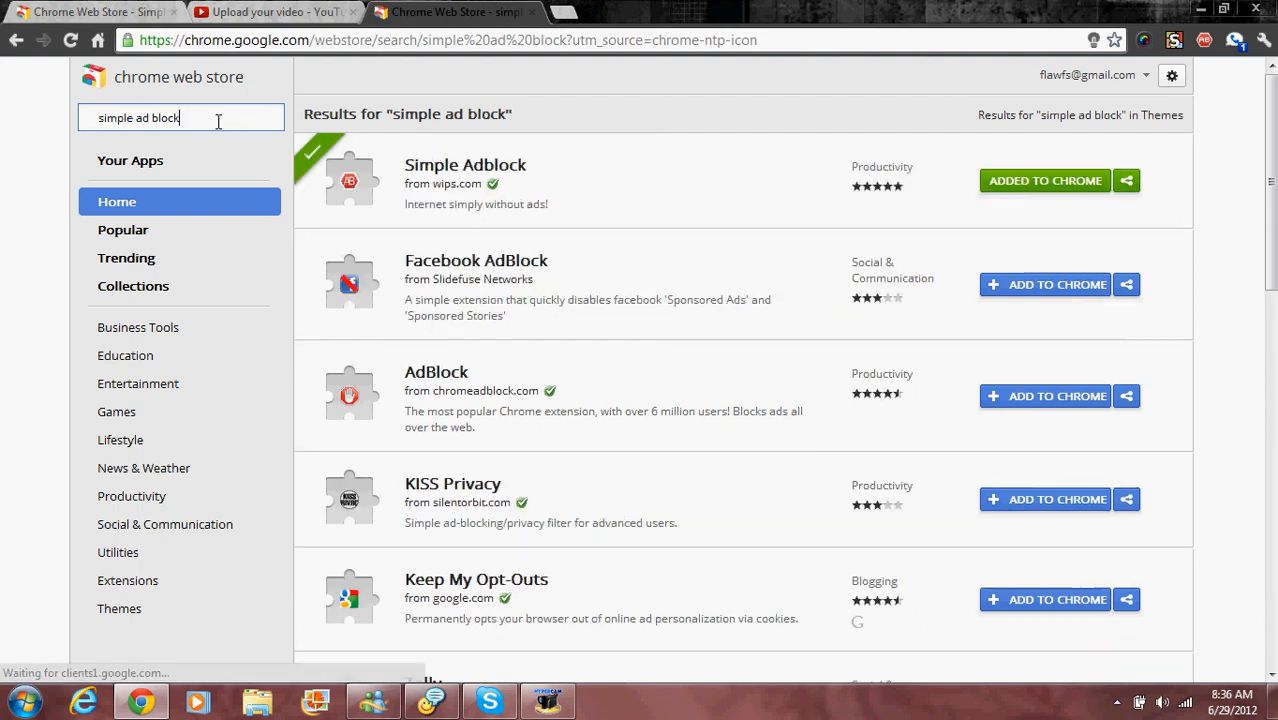
pyautogui.moveTo(576, 188)
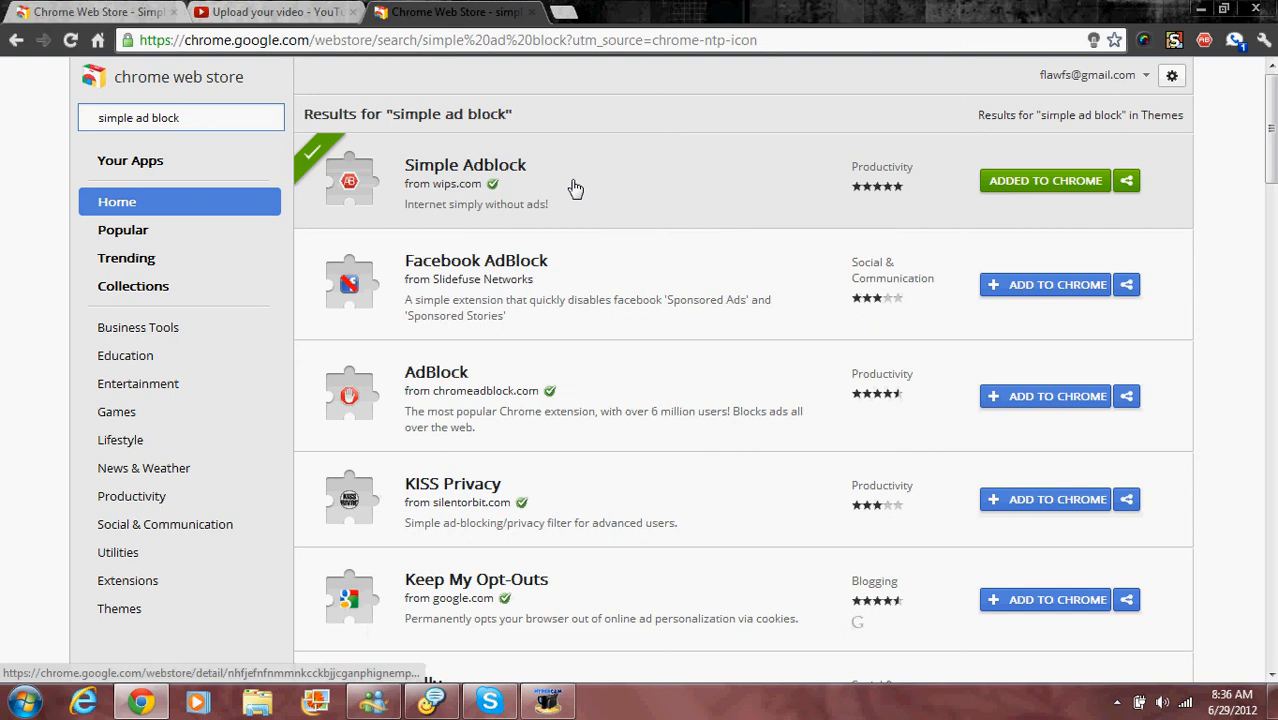
pyautogui.click(464, 164)
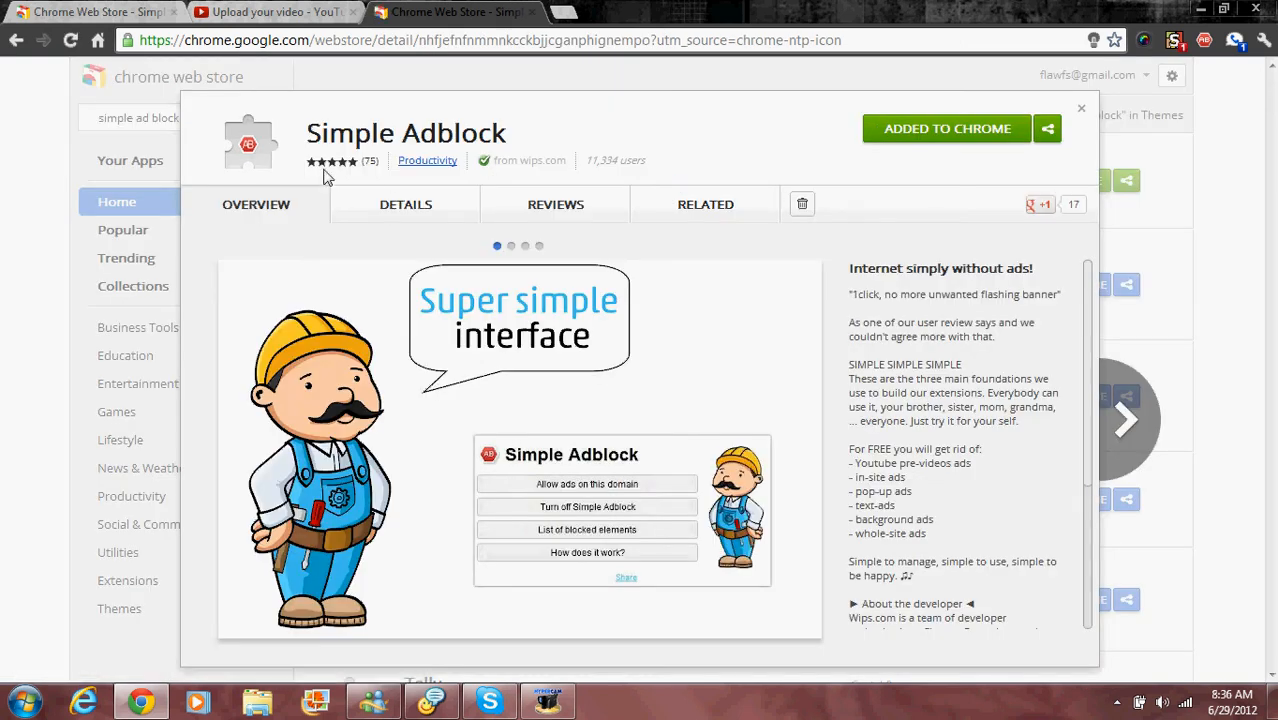
pyautogui.moveTo(876, 160)
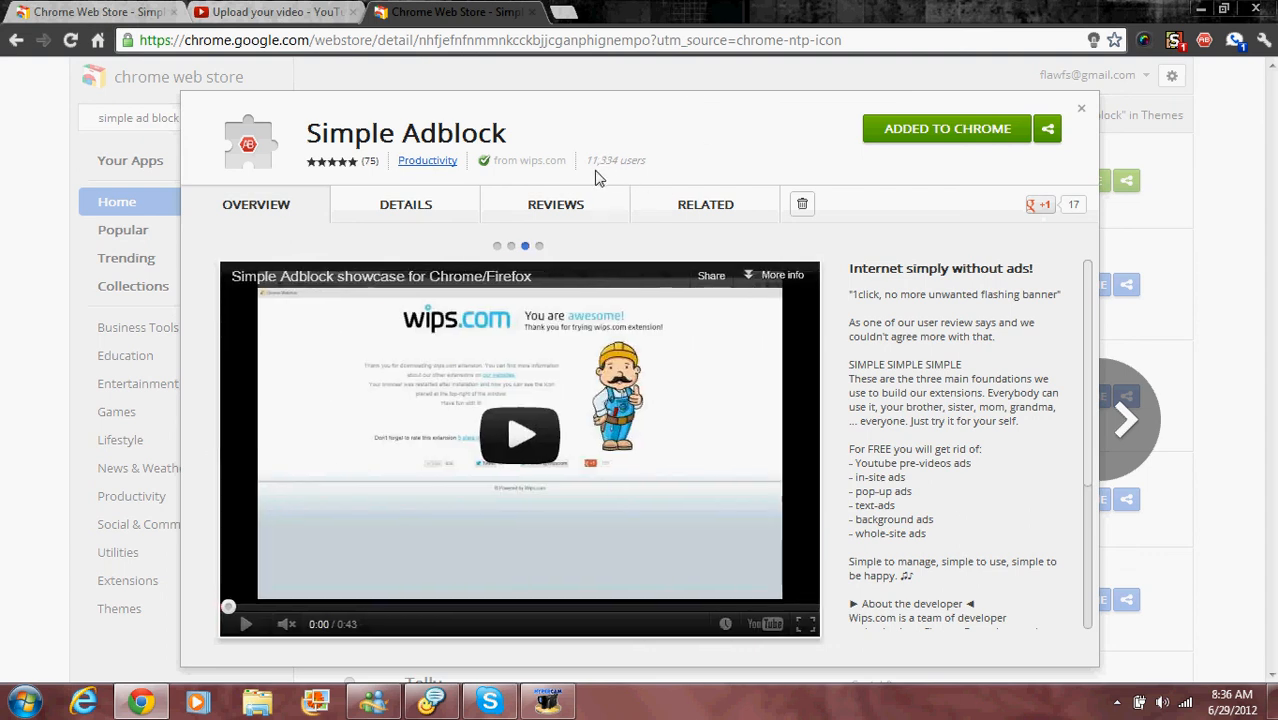
pyautogui.moveTo(616, 160)
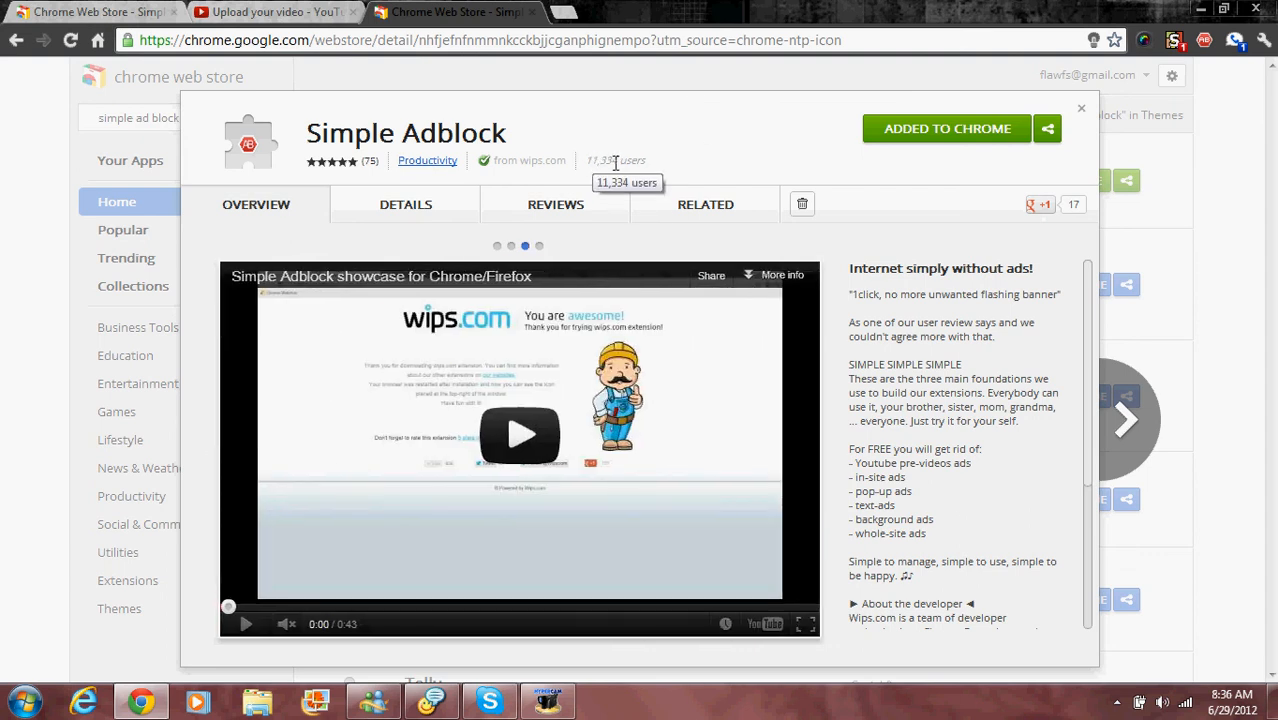
# - Highlight Simple Adblock's 11,334 users count on its overview page
pyautogui.doubleClick(616, 160)
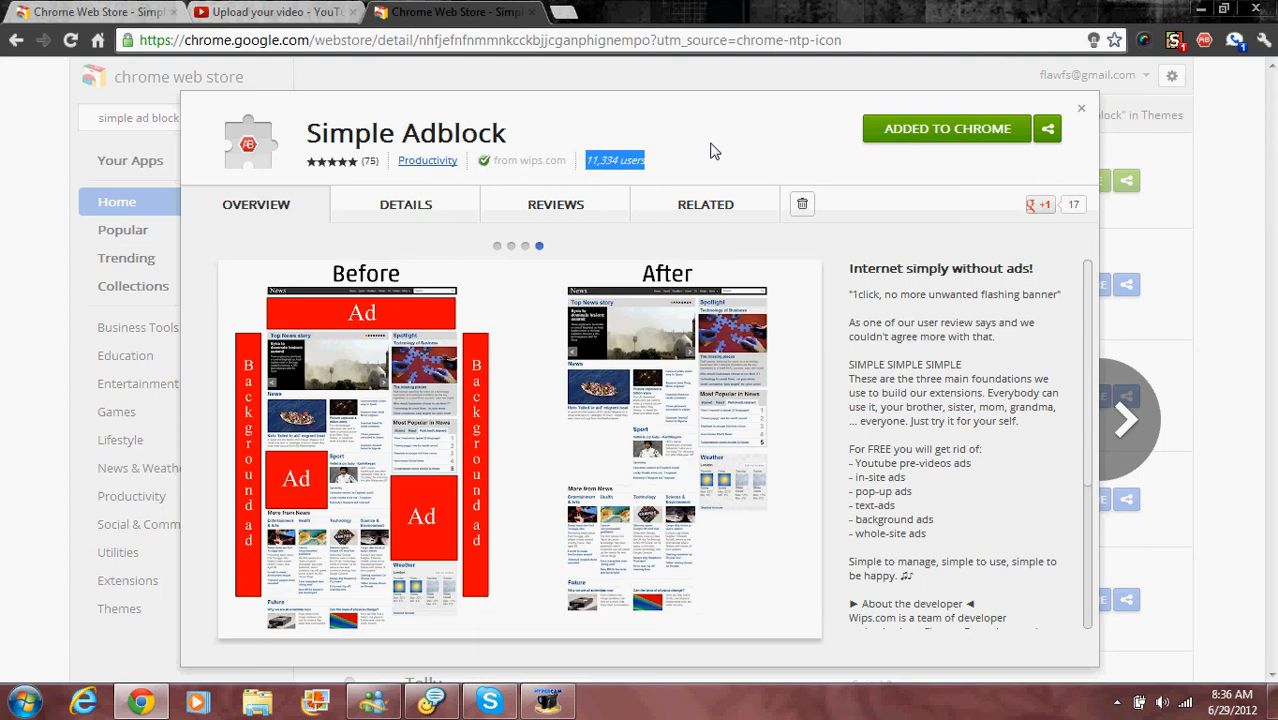
pyautogui.moveTo(816, 12)
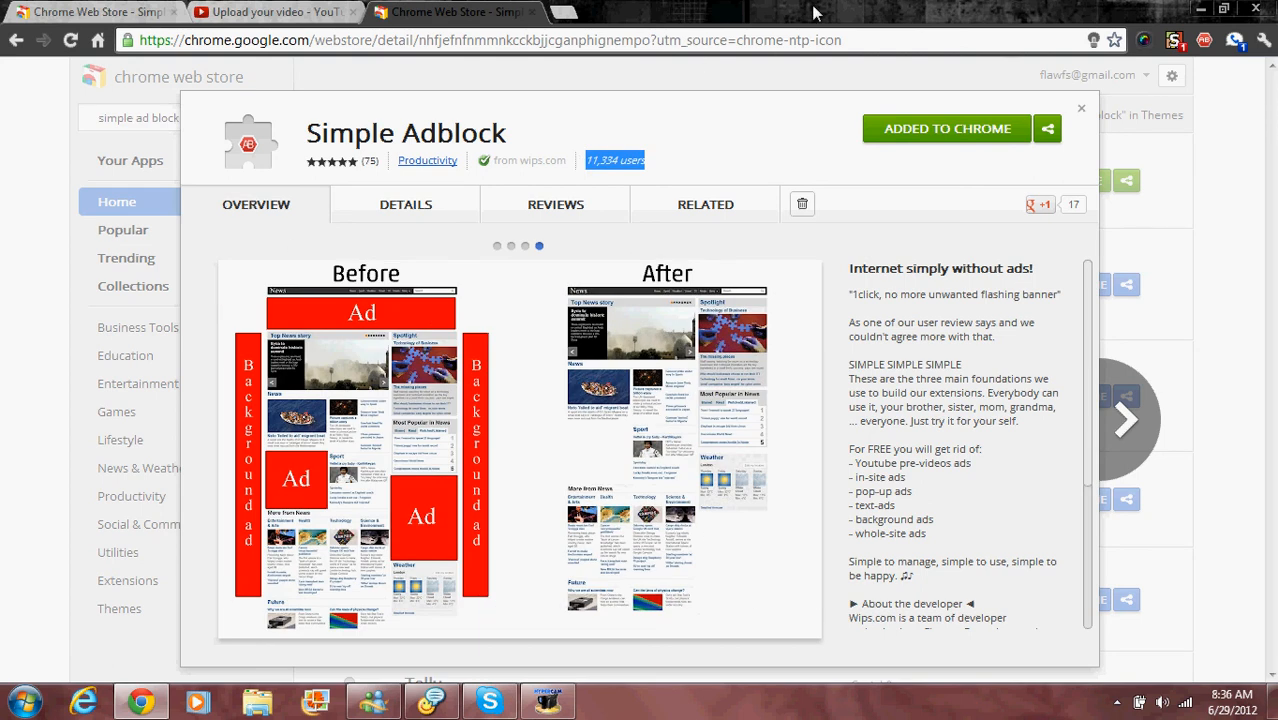
pyautogui.moveTo(930, 156)
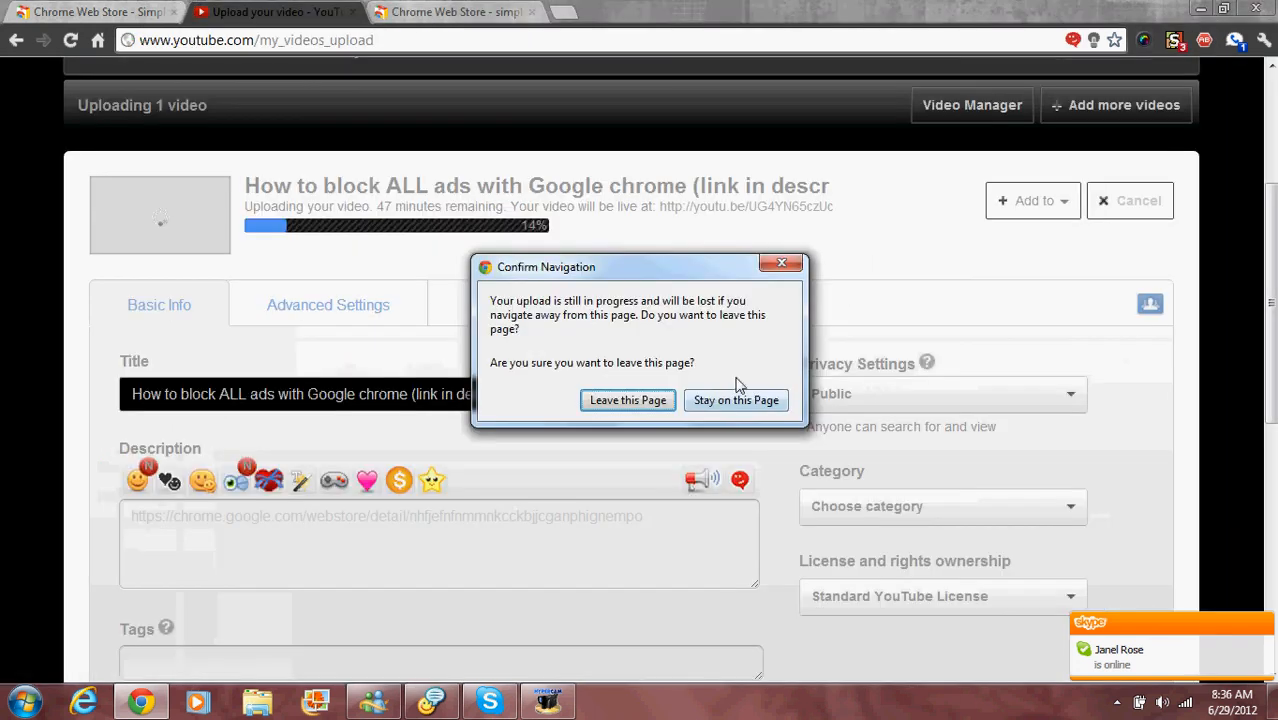
# - Dismiss the leave-page warning and show Skype contacts with the online status options
pyautogui.click(628, 400)
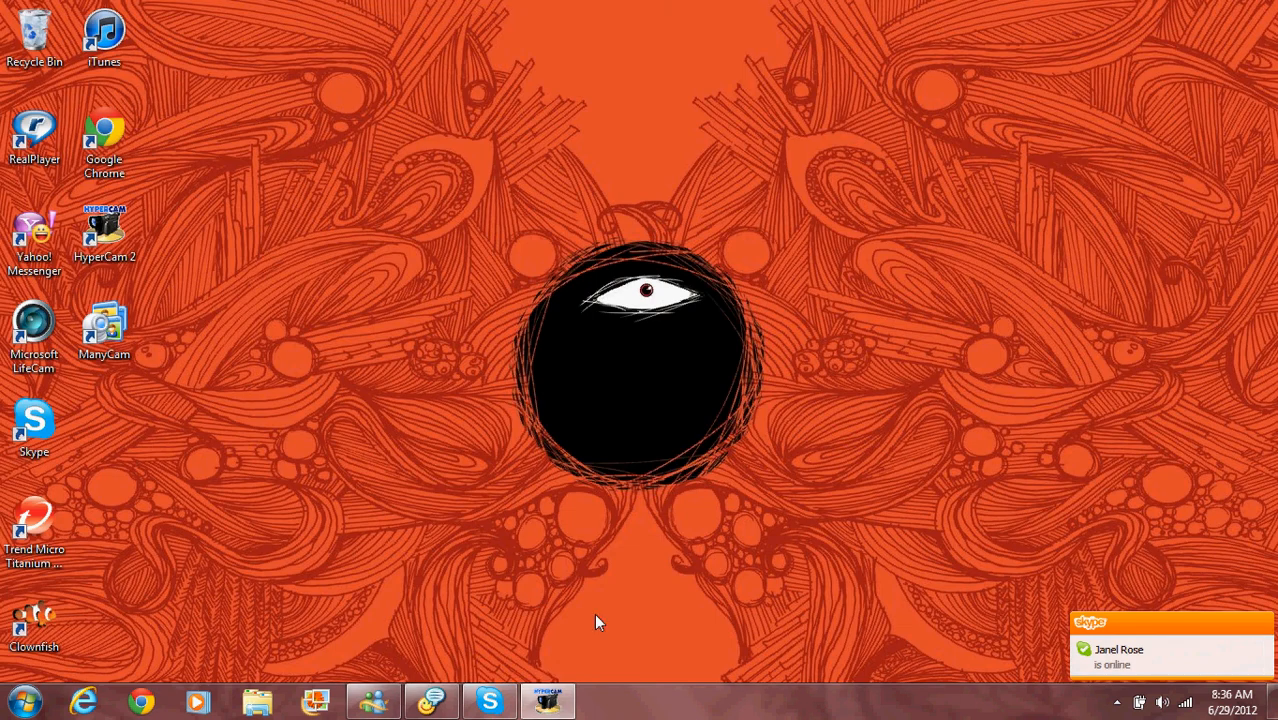
pyautogui.click(488, 700)
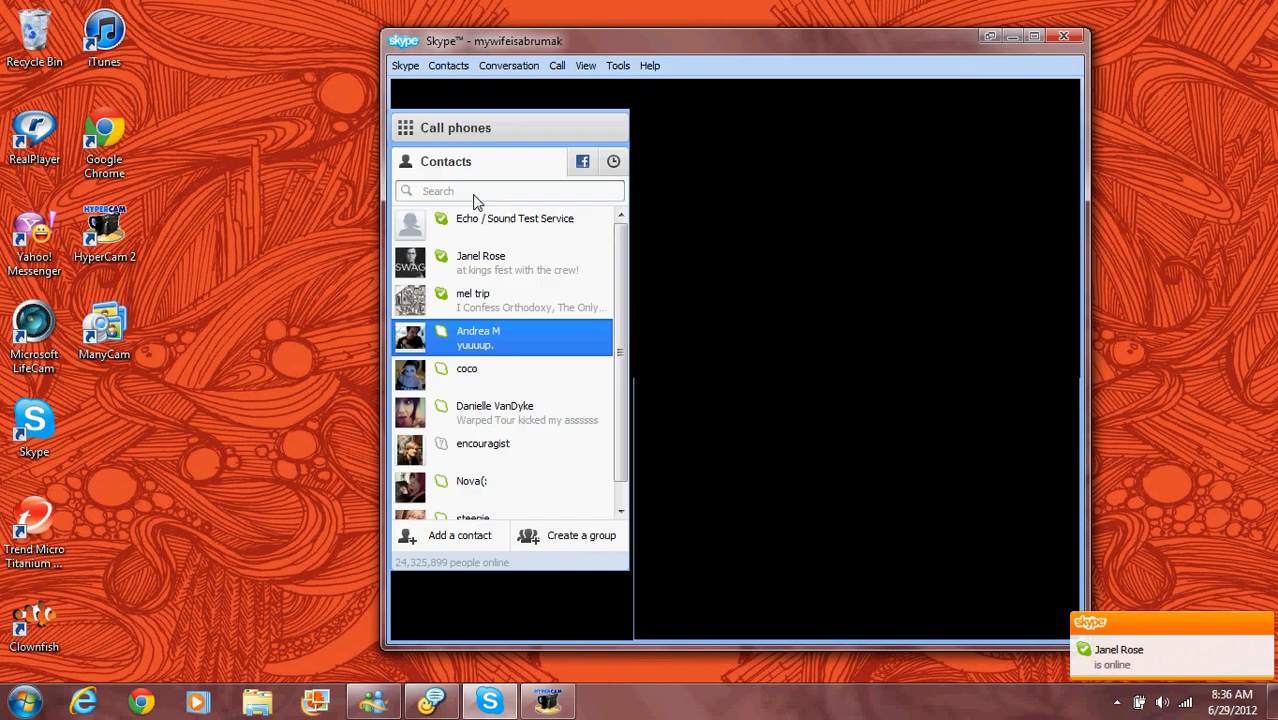
pyautogui.click(516, 218)
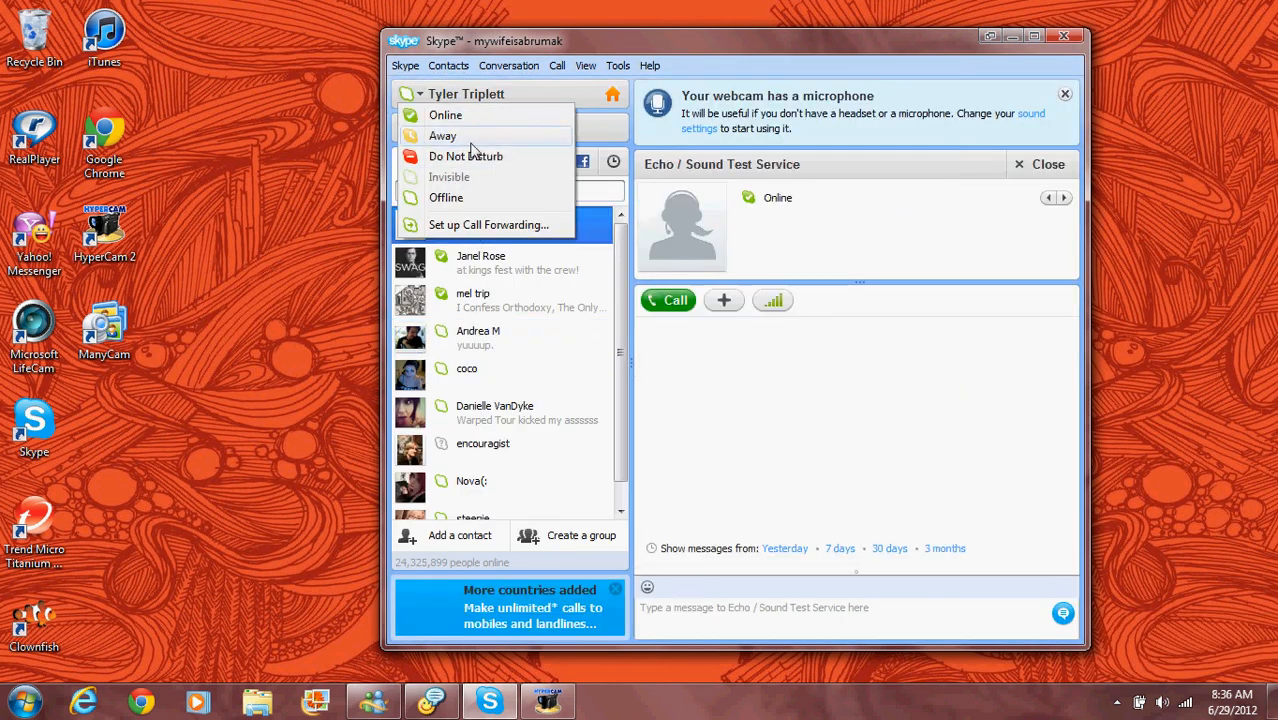
# - Bring up the HyperCam screen recorder's settings window
pyautogui.click(548, 700)
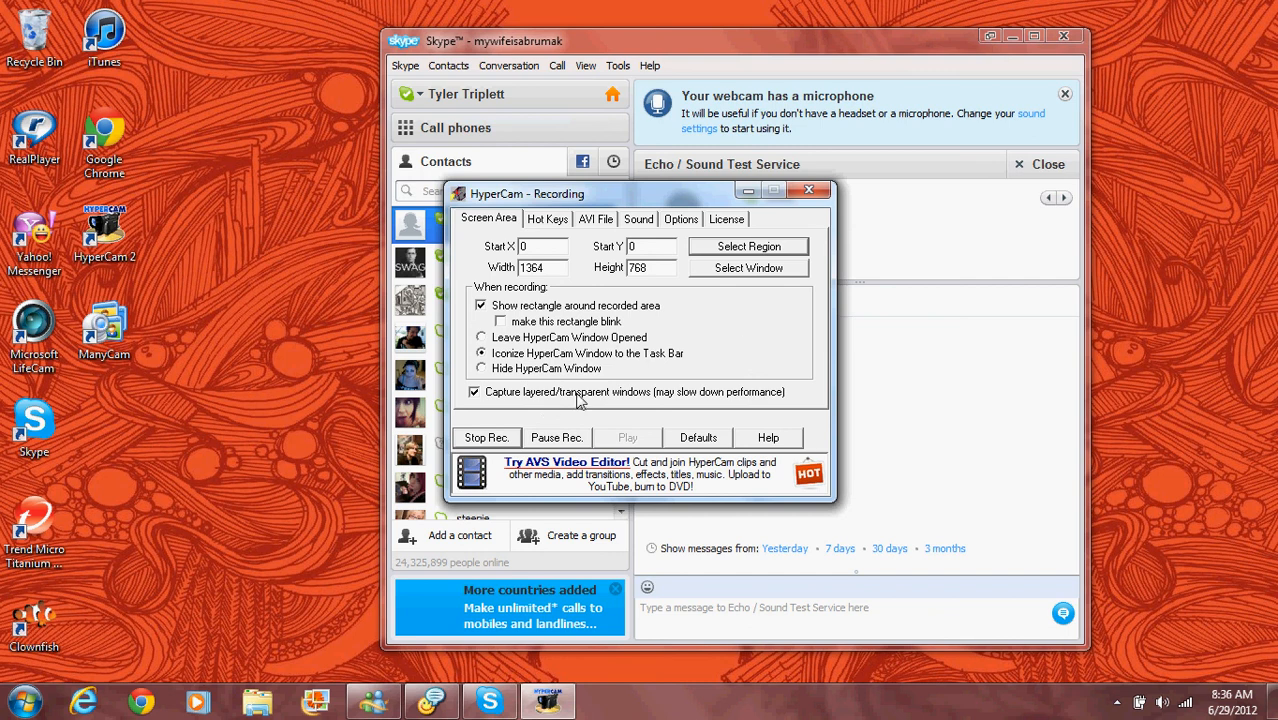